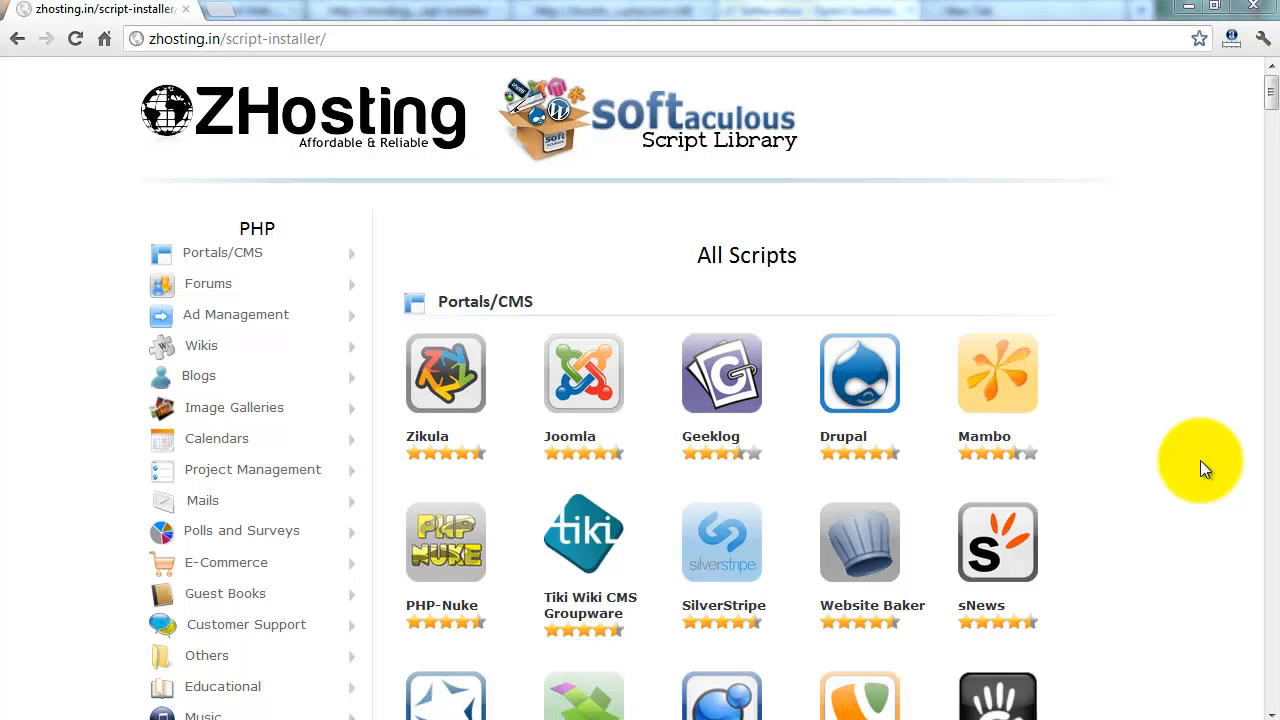
{"action": "mouse_move", "coordinate": [746, 256]}
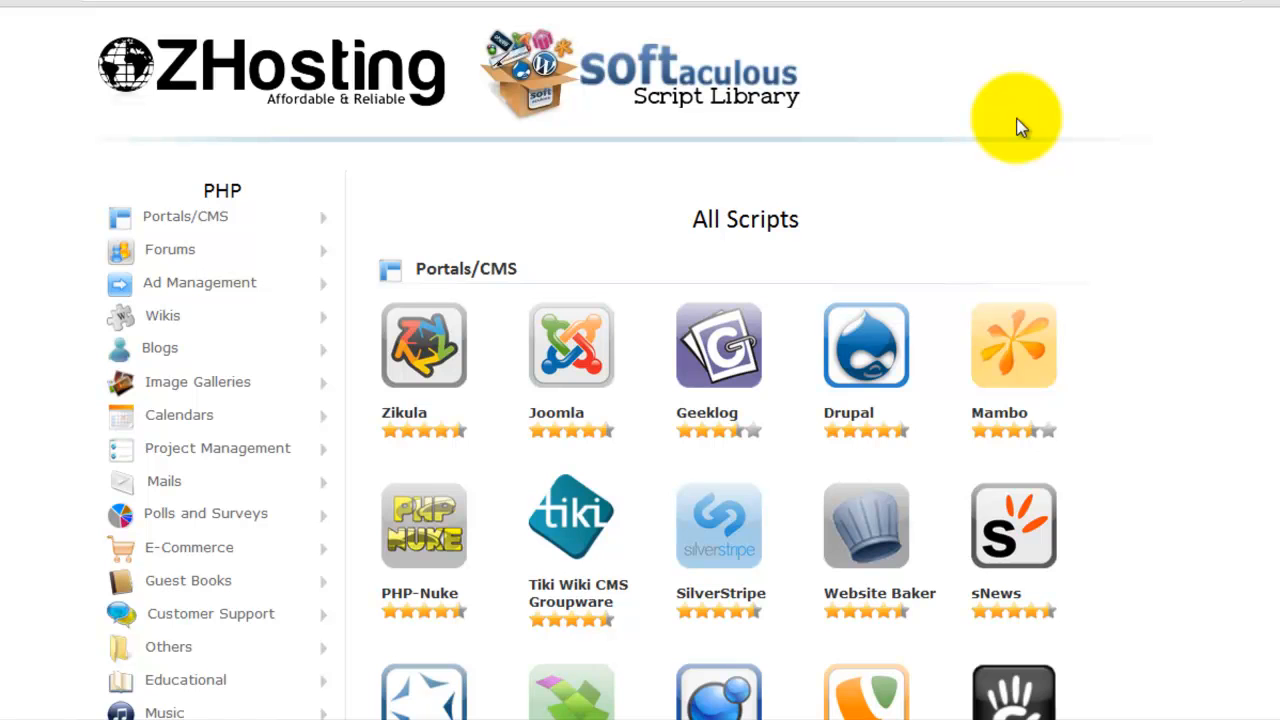
{"action": "mouse_move", "coordinate": [180, 44]}
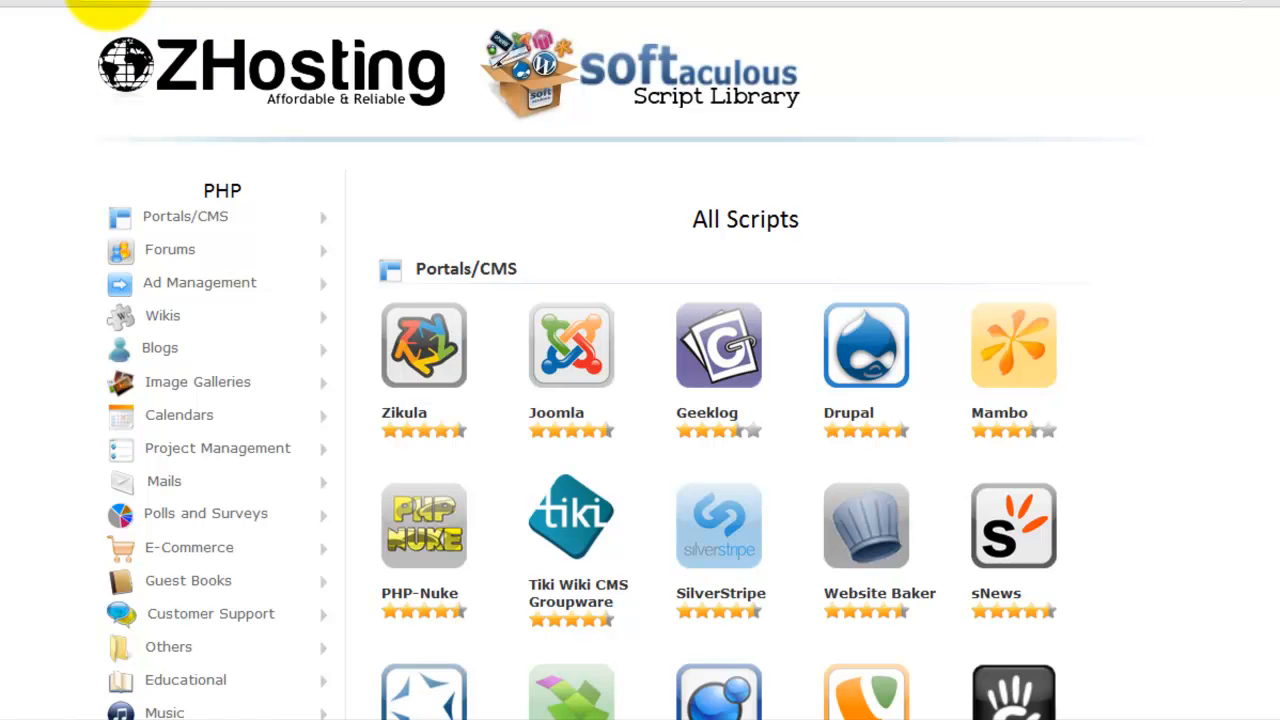
{"action": "mouse_move", "coordinate": [224, 48]}
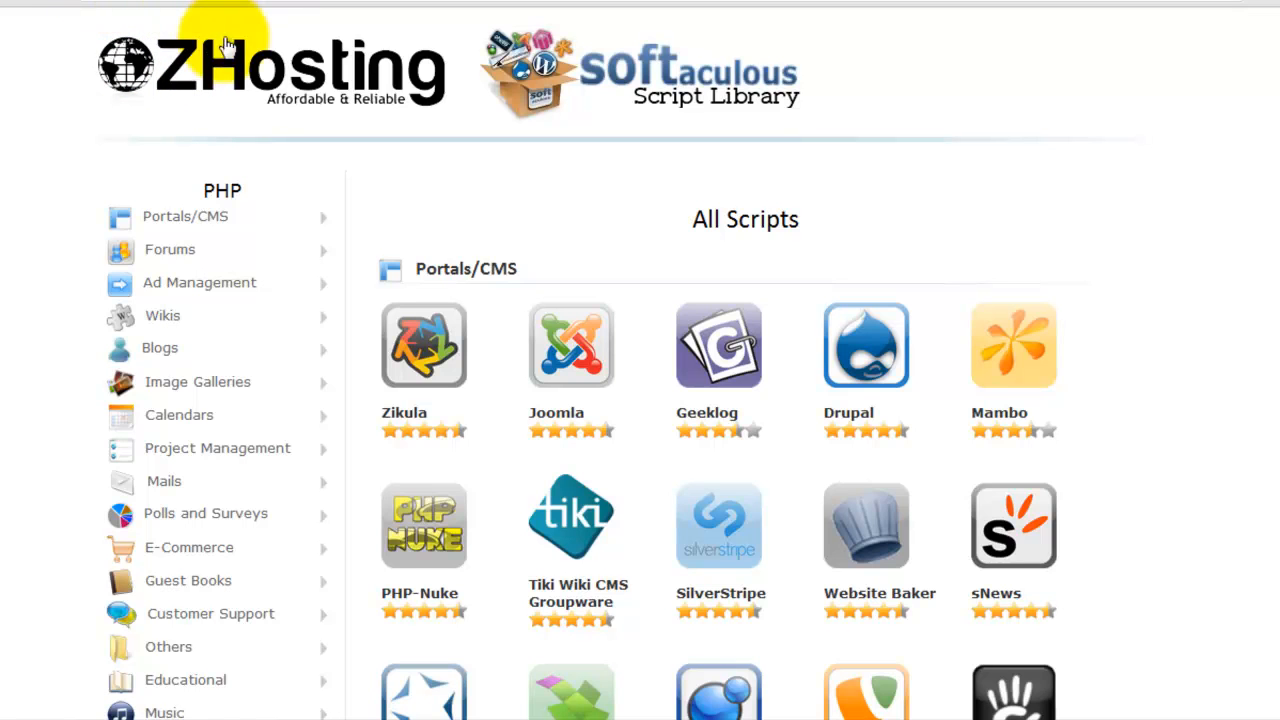
{"action": "mouse_move", "coordinate": [744, 218]}
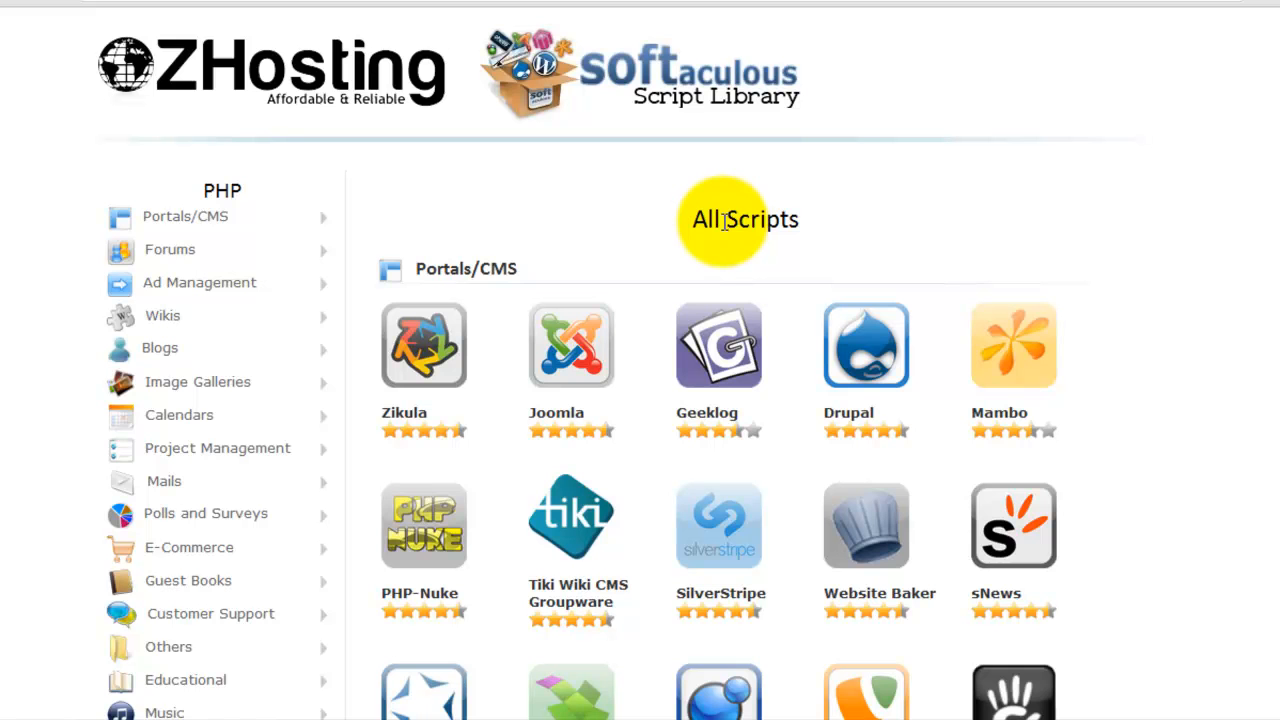
{"action": "mouse_move", "coordinate": [276, 216]}
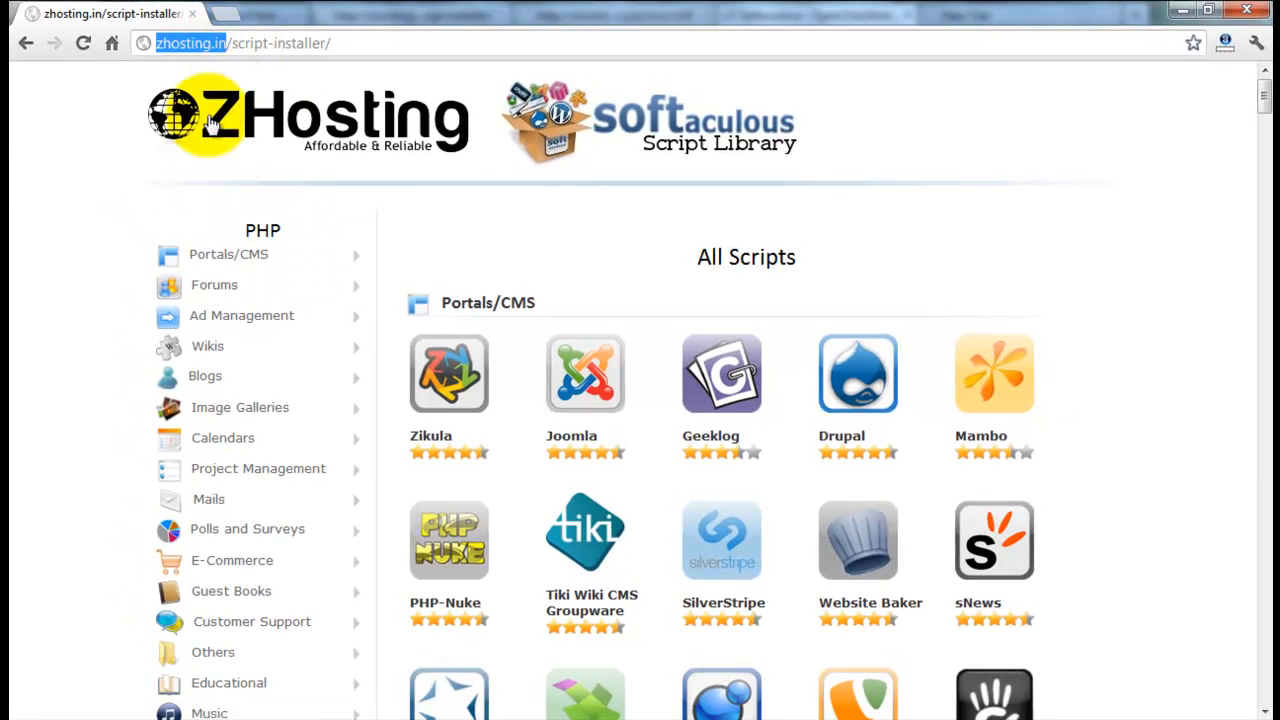
{"action": "mouse_move", "coordinate": [280, 264]}
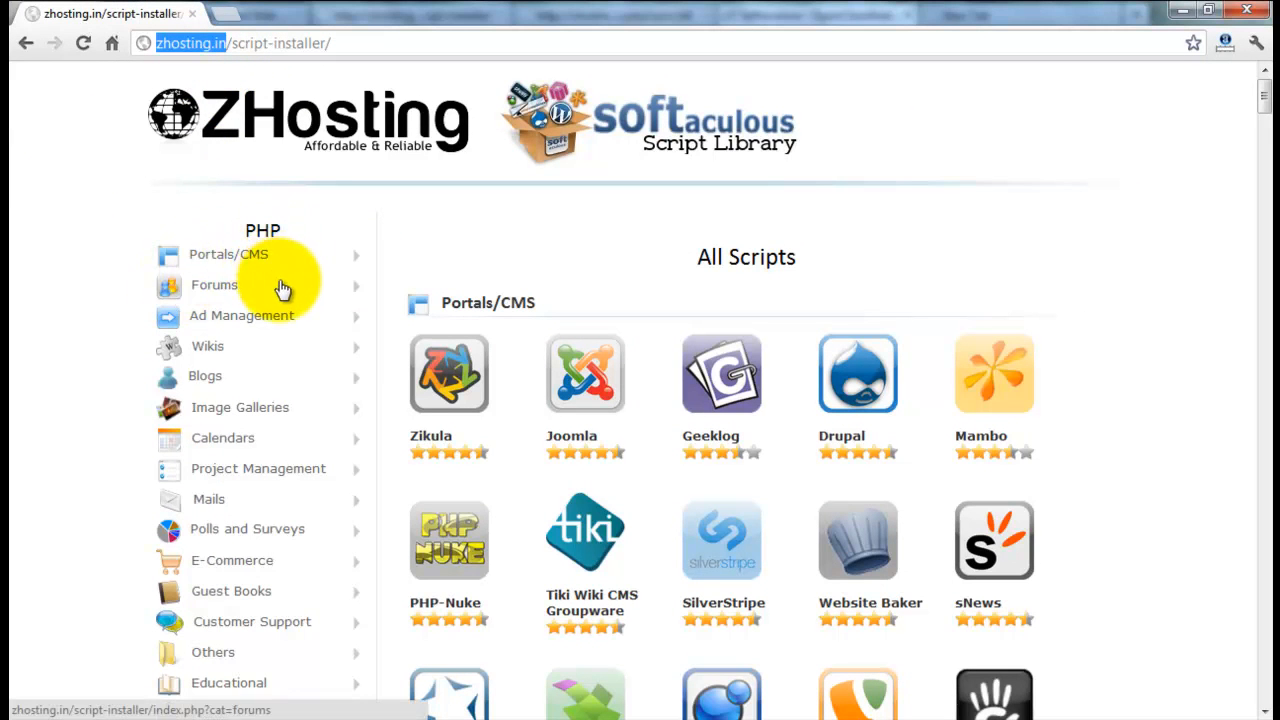
{"action": "mouse_move", "coordinate": [356, 328]}
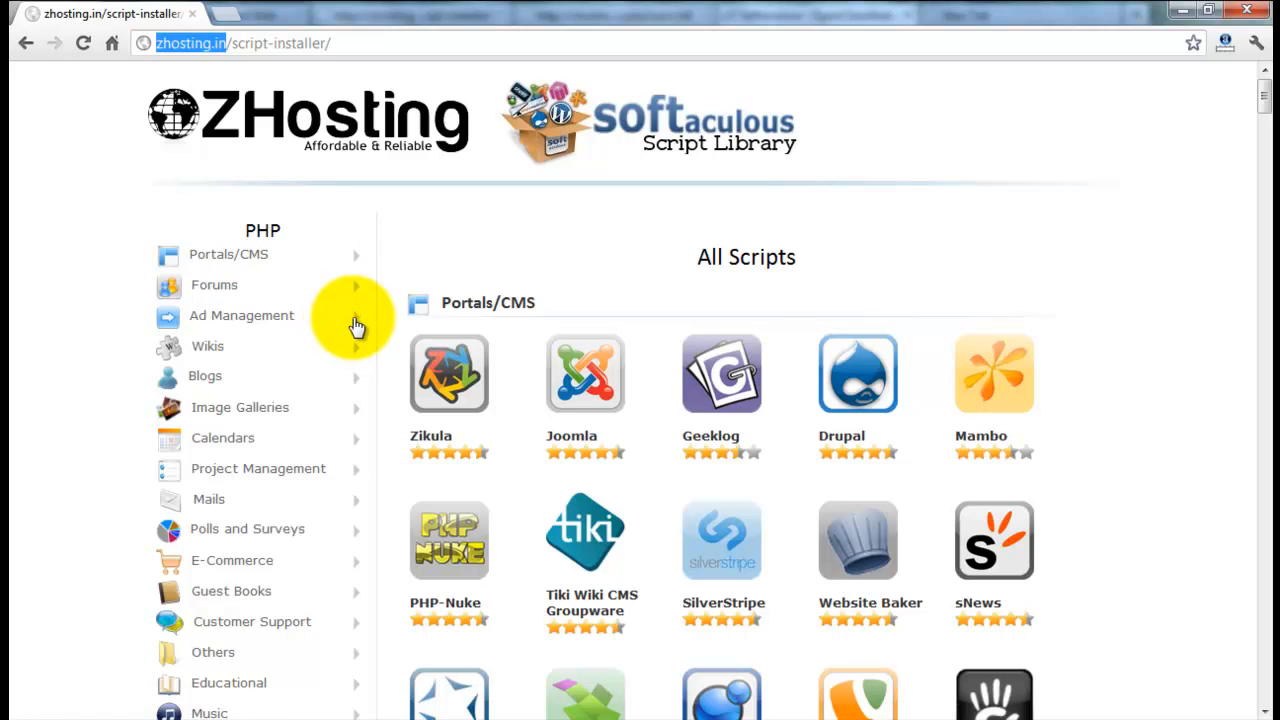
{"action": "mouse_move", "coordinate": [358, 358]}
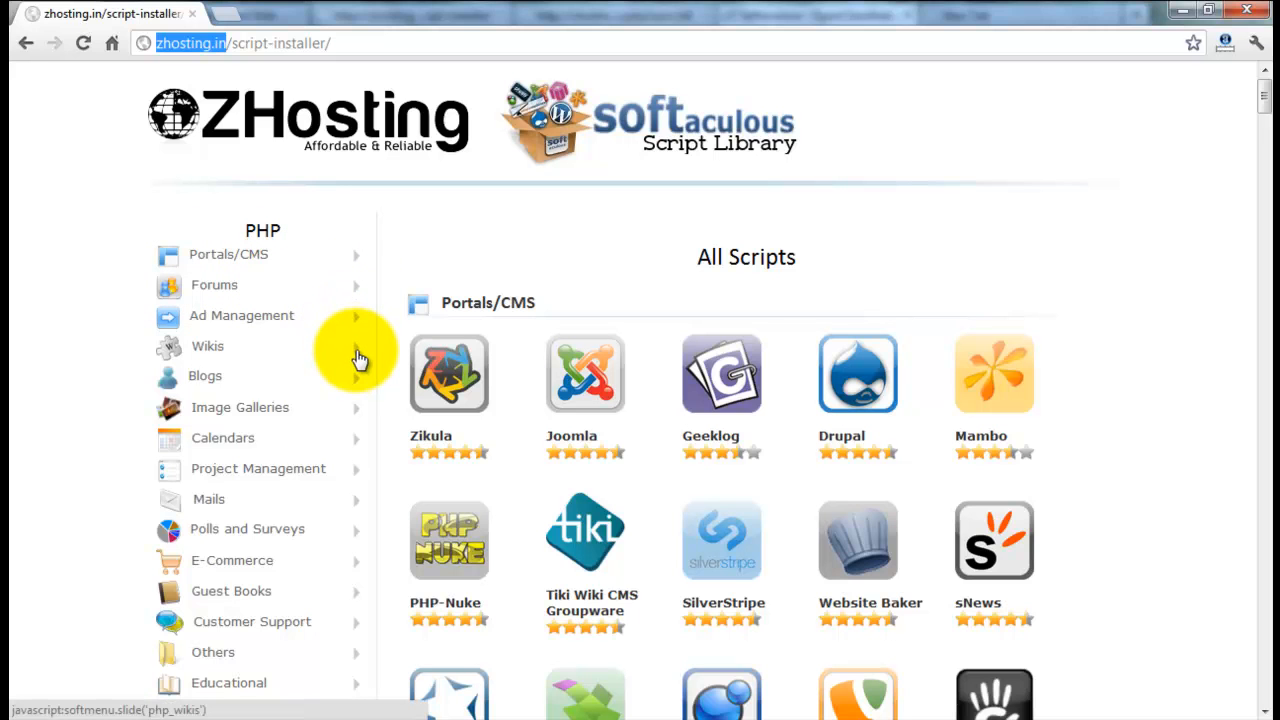
{"action": "mouse_move", "coordinate": [358, 352]}
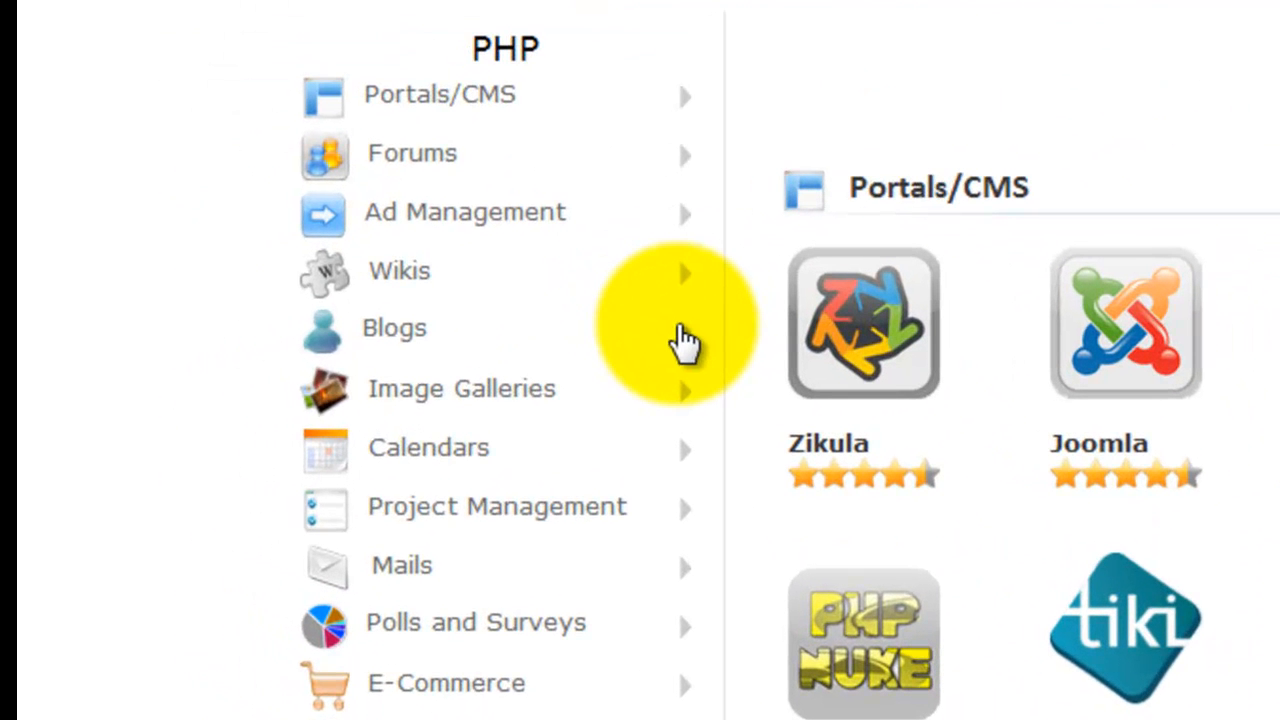
{"action": "mouse_move", "coordinate": [580, 390]}
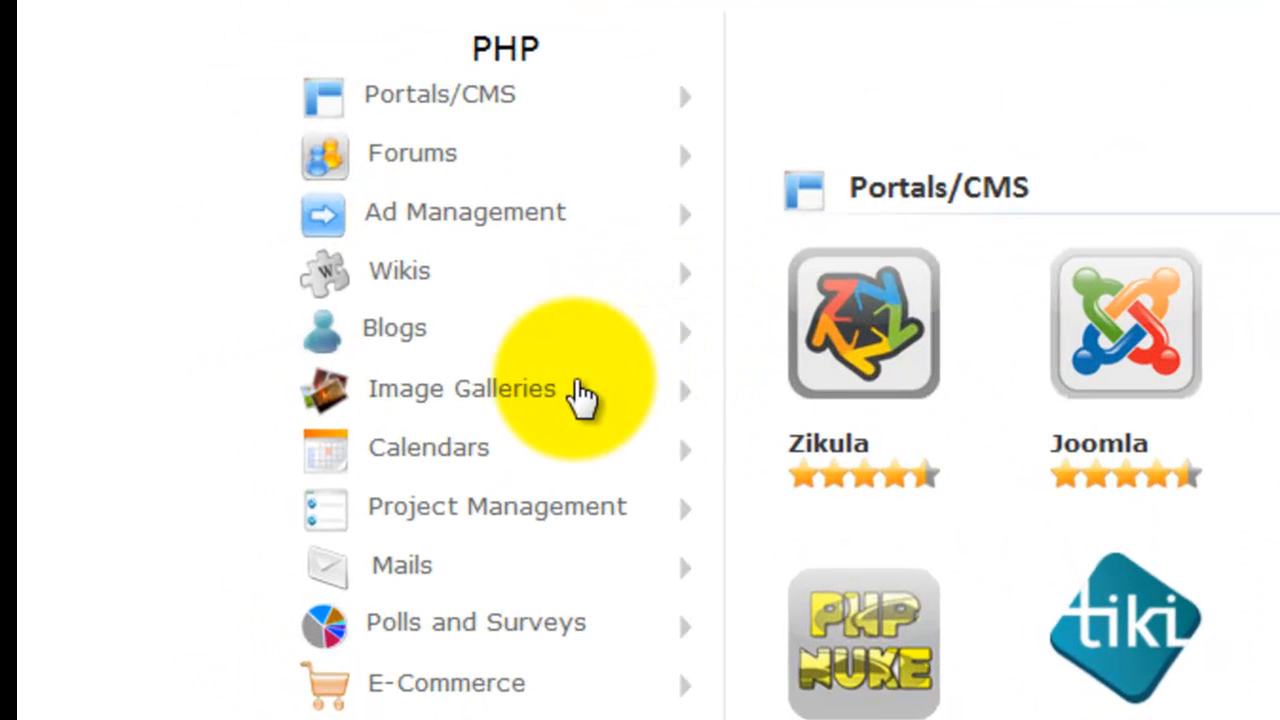
{"action": "mouse_move", "coordinate": [684, 410]}
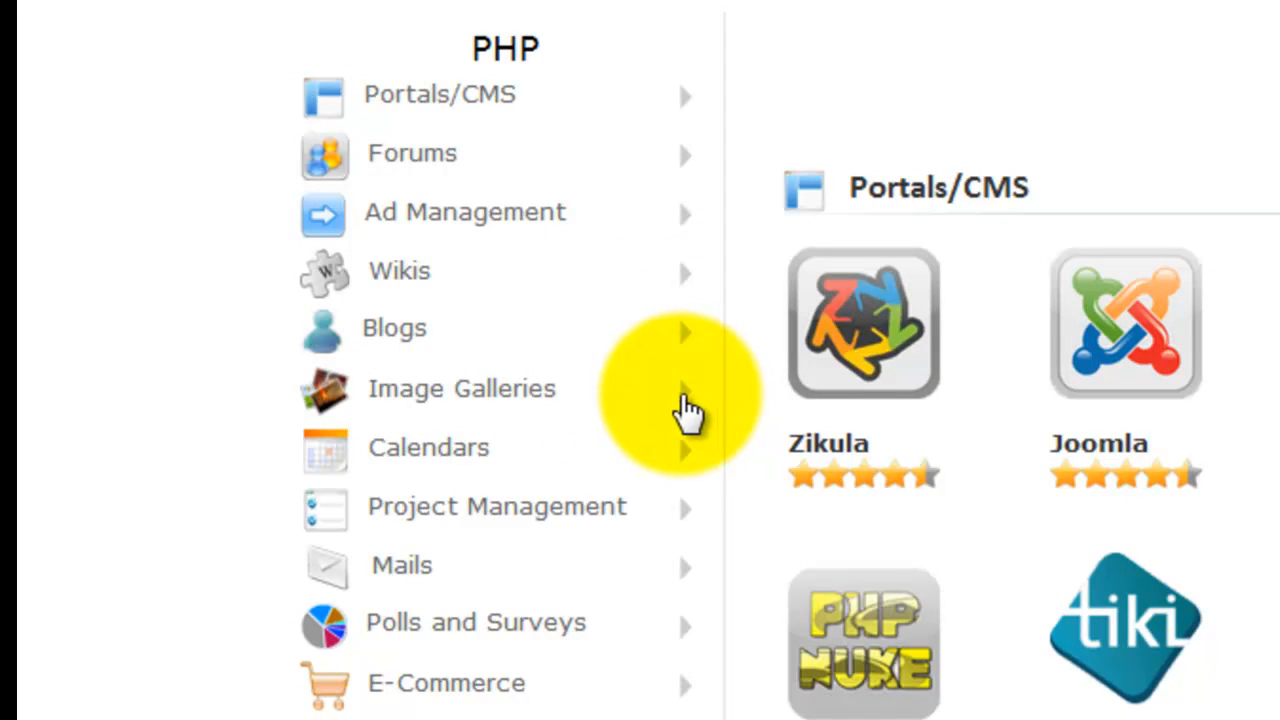
{"action": "mouse_move", "coordinate": [664, 584]}
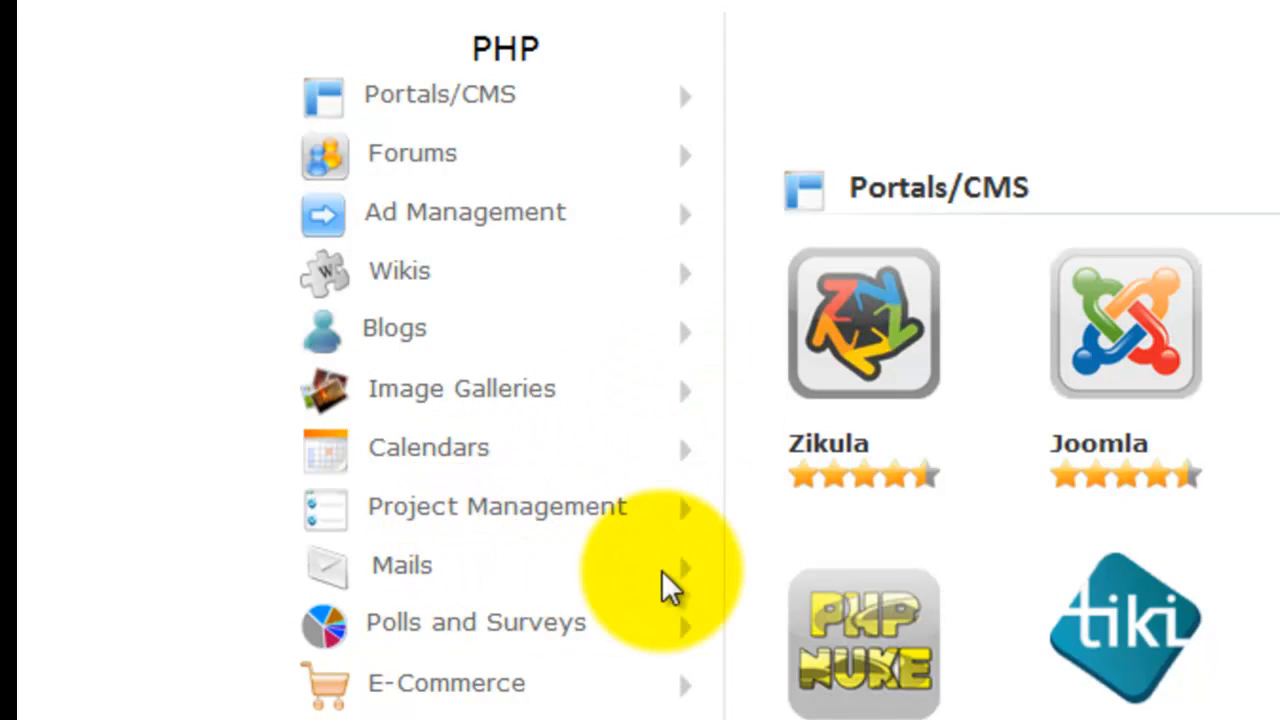
{"action": "mouse_move", "coordinate": [680, 580]}
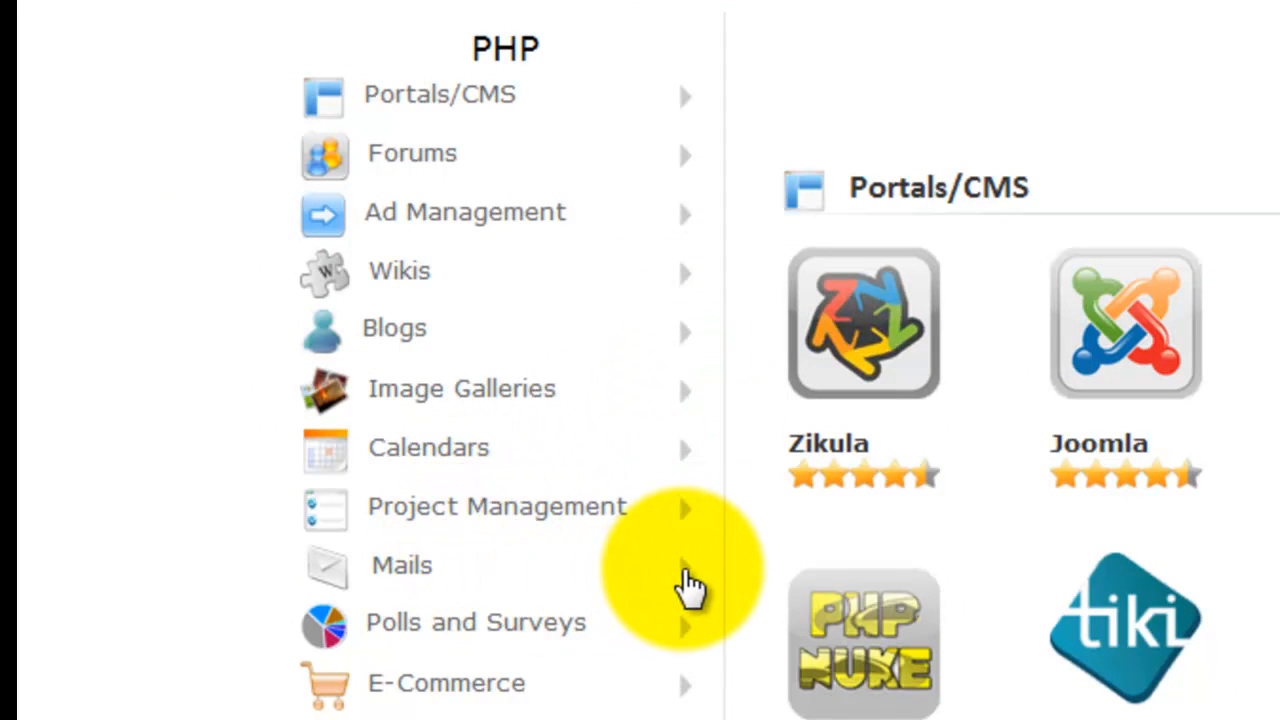
Return to the Softaculous script library page and browse down to the Portals/CMS scripts.
{"action": "scroll", "scroll_direction": "down", "scroll_amount": 3}
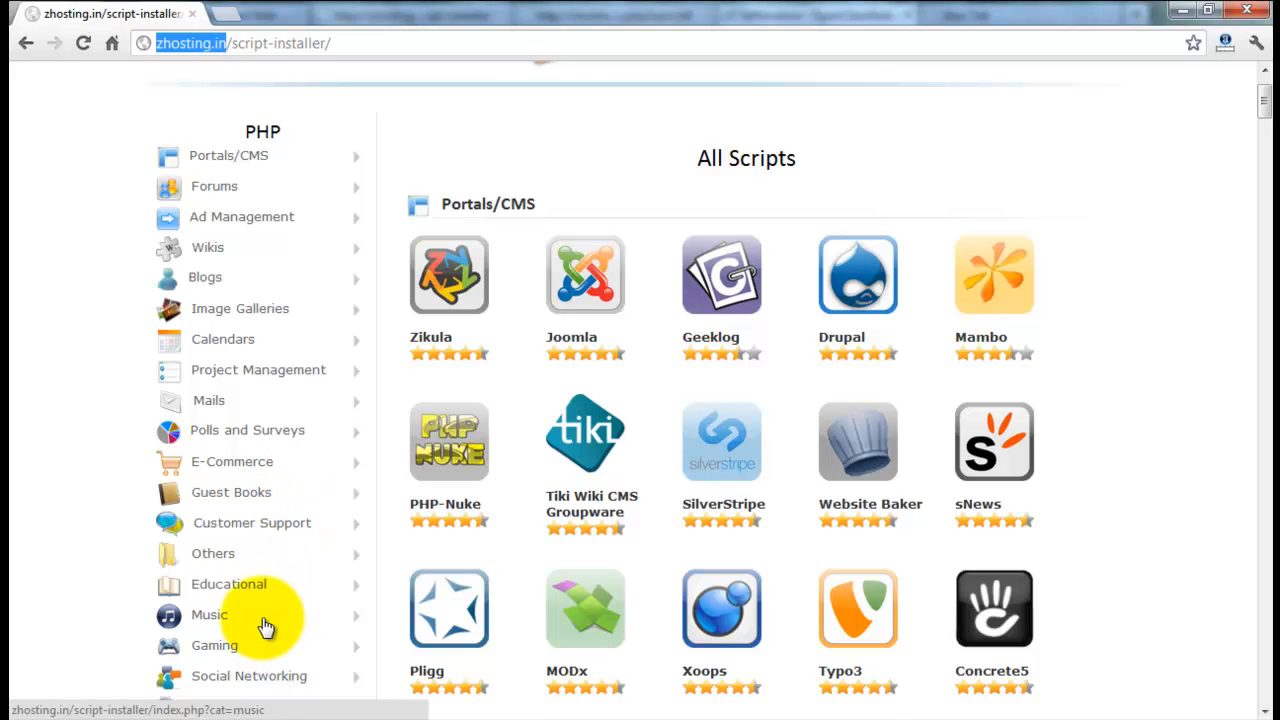
{"action": "mouse_move", "coordinate": [264, 590]}
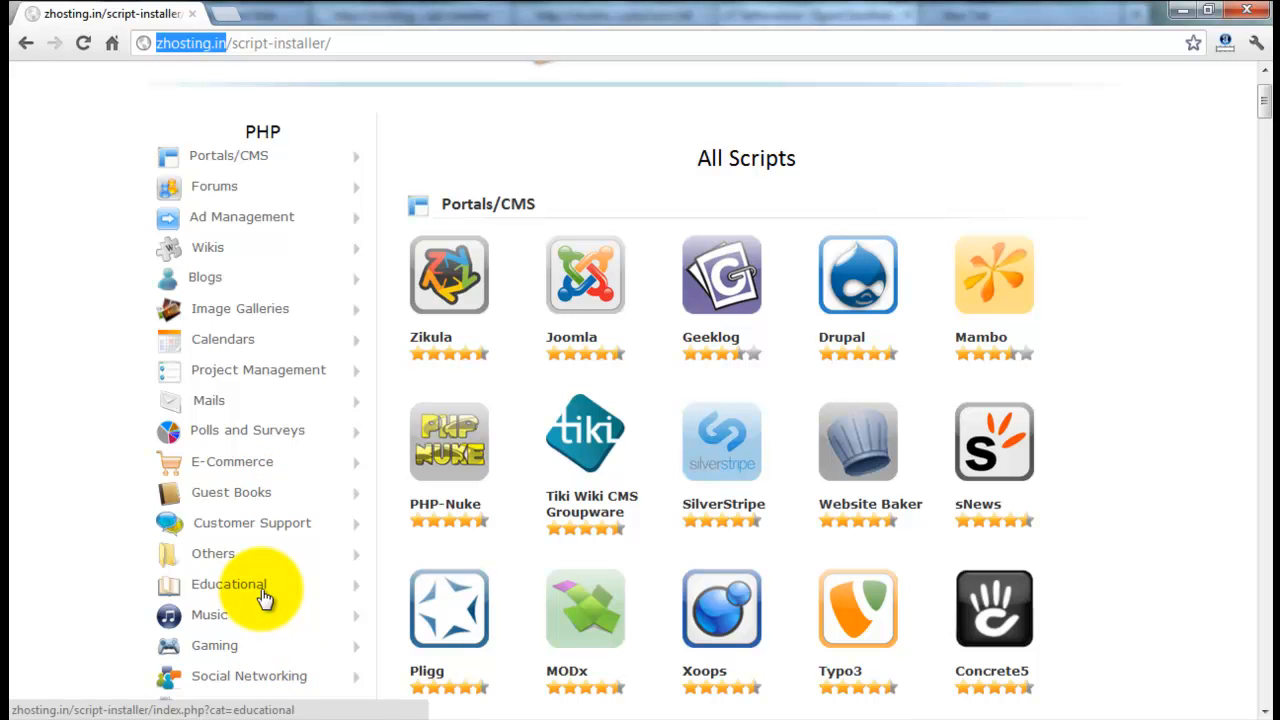
{"action": "mouse_move", "coordinate": [412, 60]}
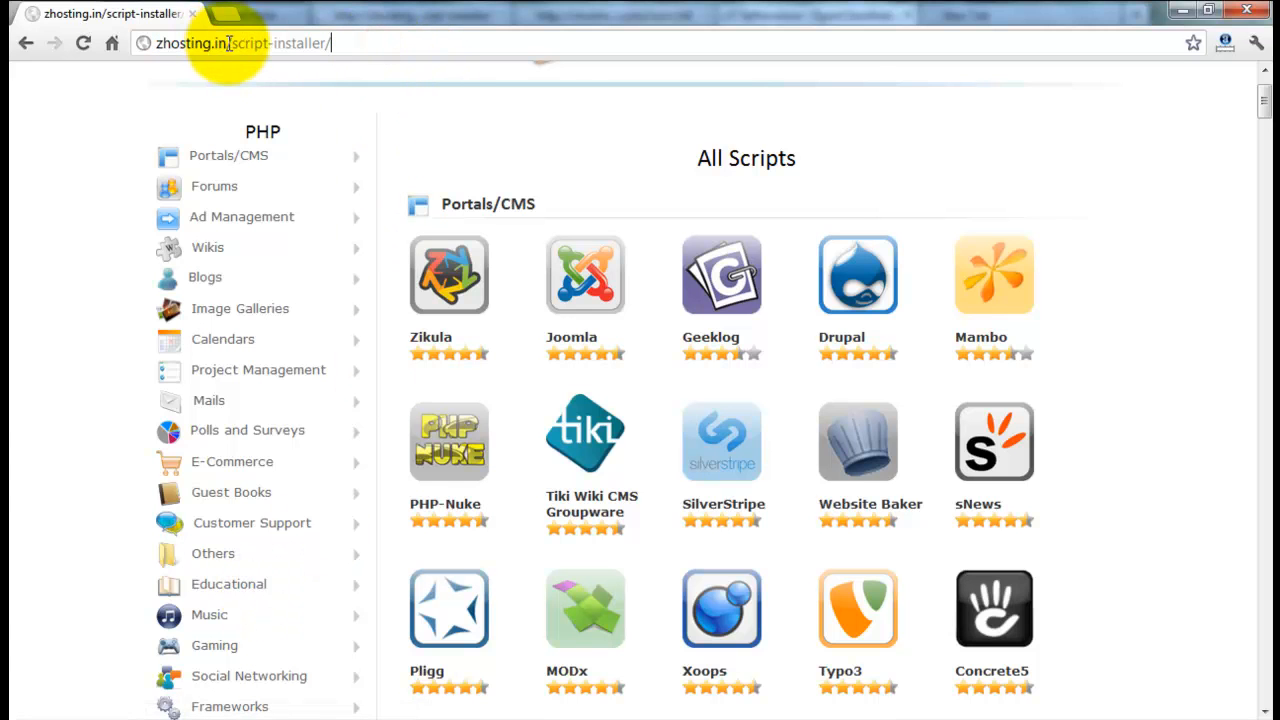
{"action": "scroll", "scroll_direction": "up", "scroll_amount": 3}
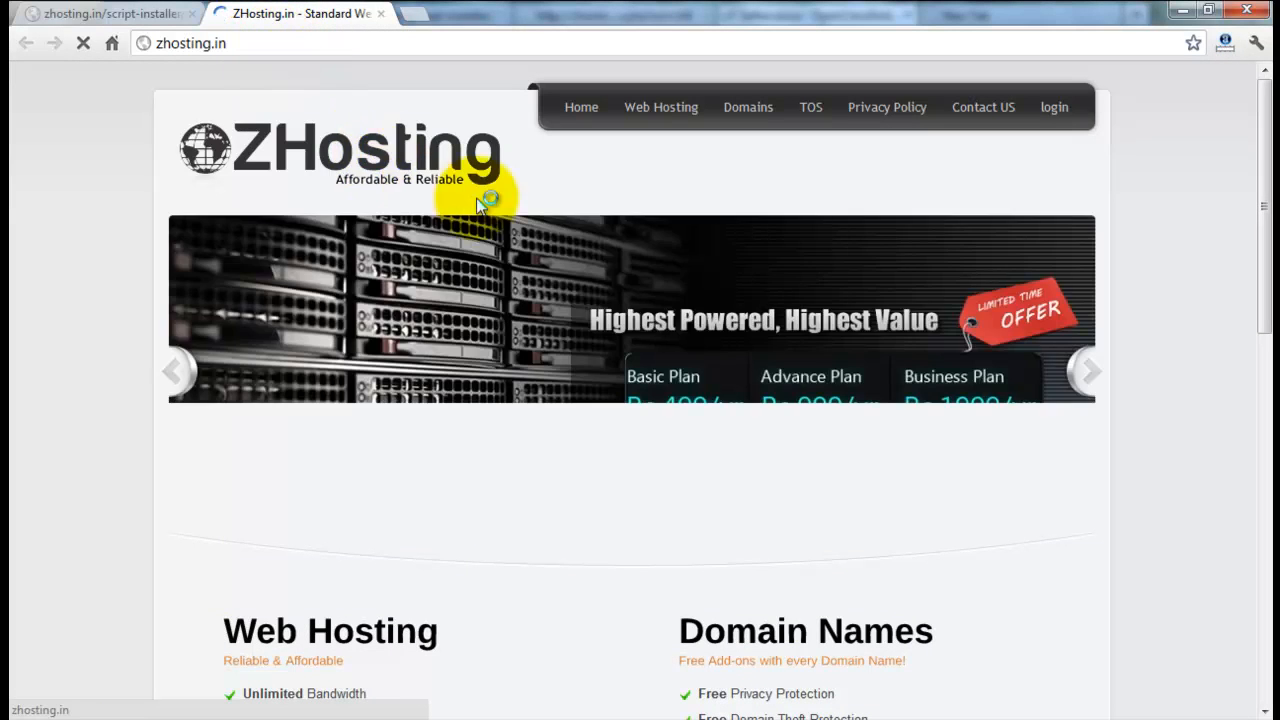
{"action": "scroll", "scroll_direction": "down", "scroll_amount": 3}
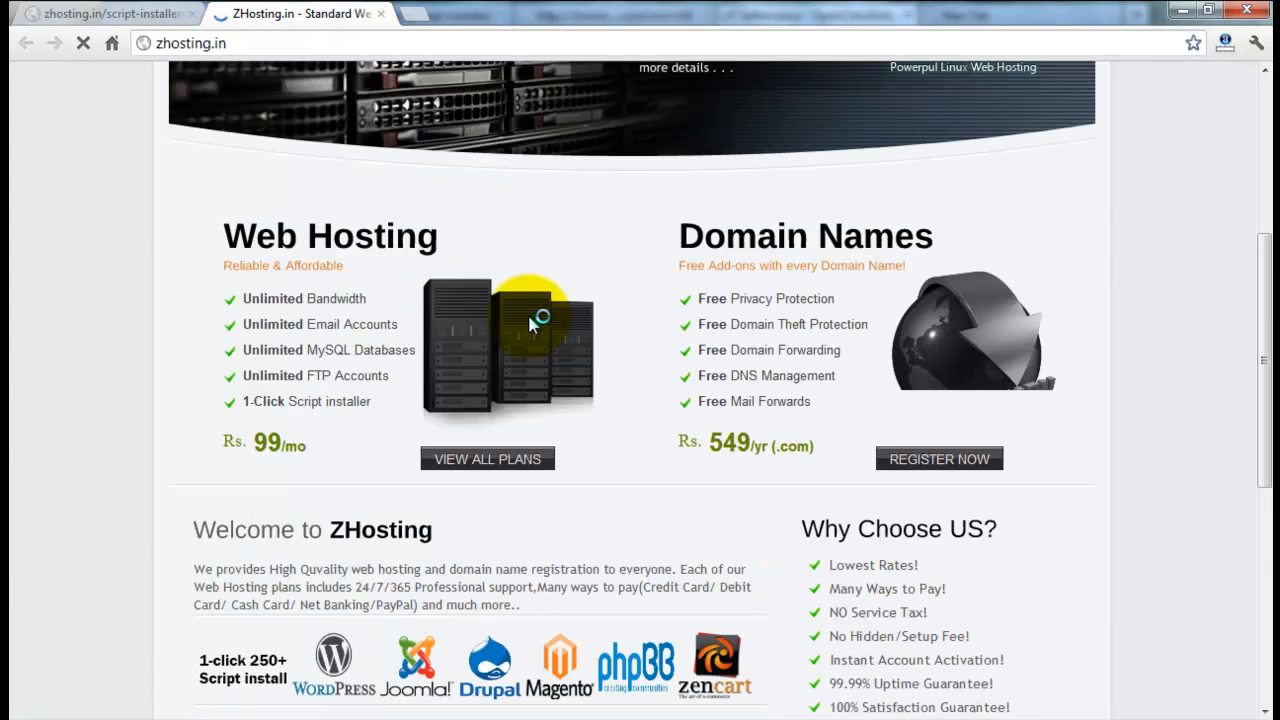
{"action": "left_click", "coordinate": [104, 12]}
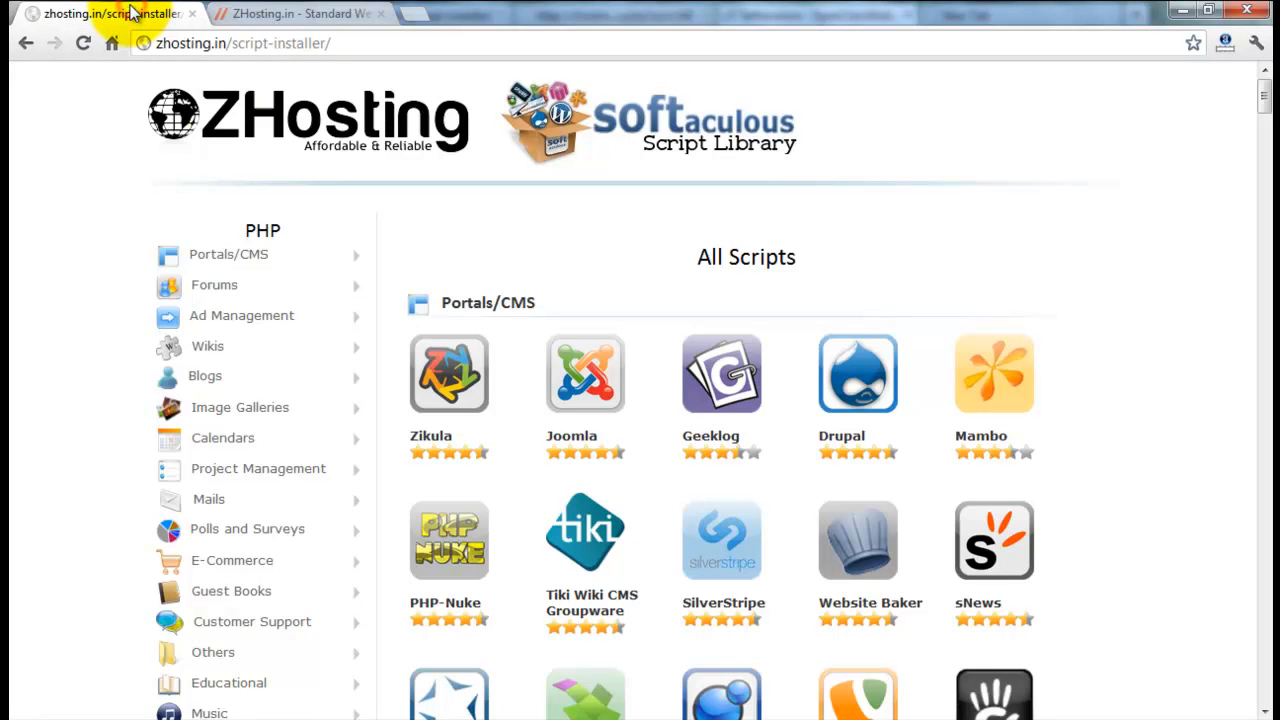
{"action": "scroll", "scroll_direction": "down", "scroll_amount": 3}
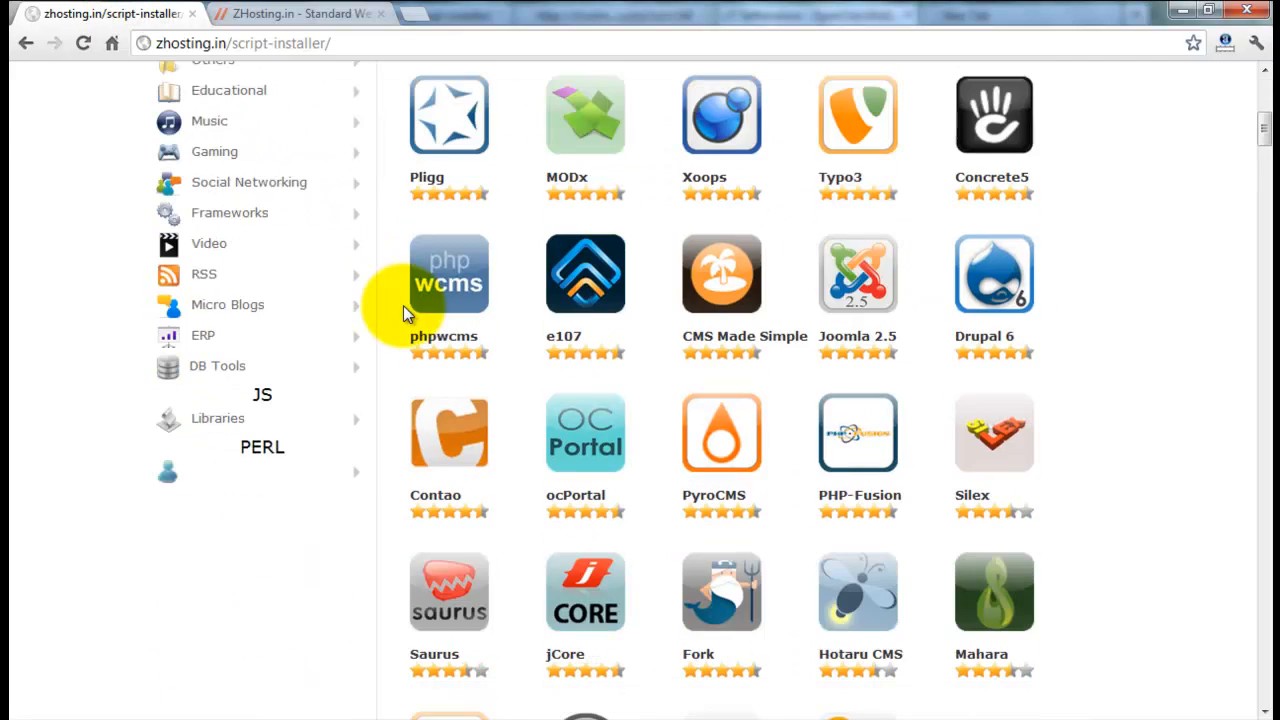
{"action": "scroll", "scroll_direction": "down", "scroll_amount": 3}
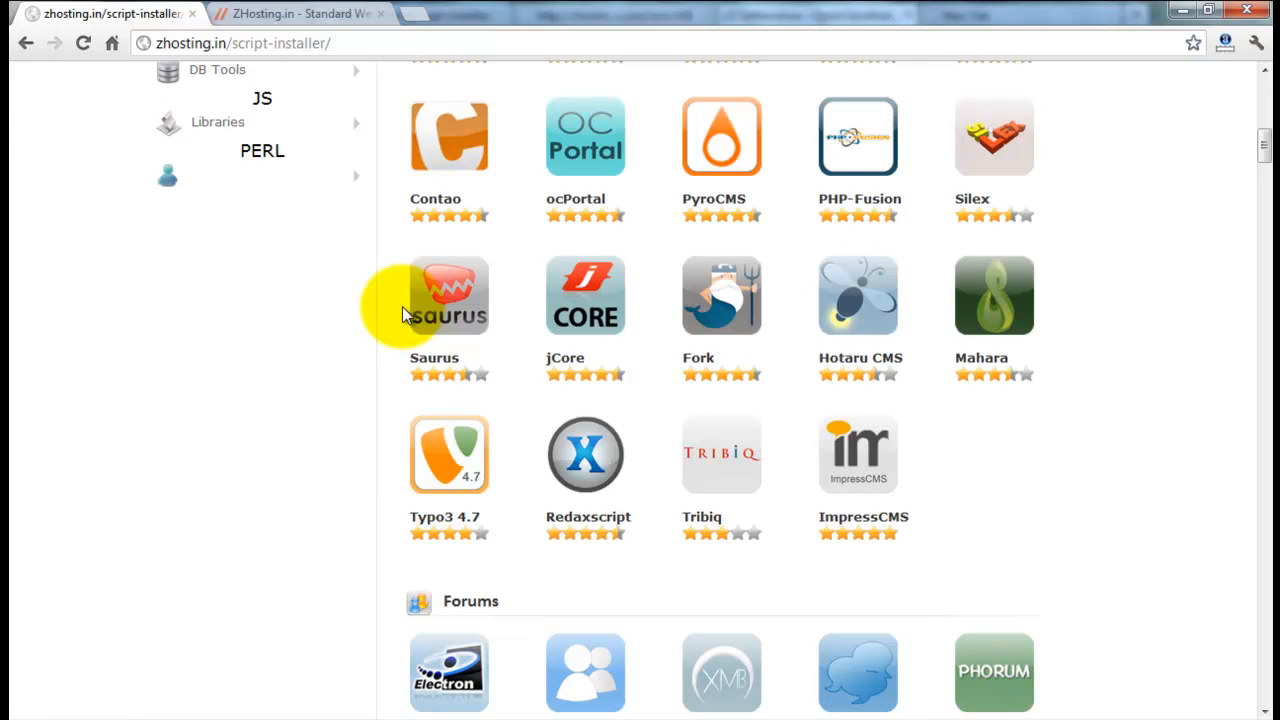
{"action": "scroll", "scroll_direction": "up", "scroll_amount": 3}
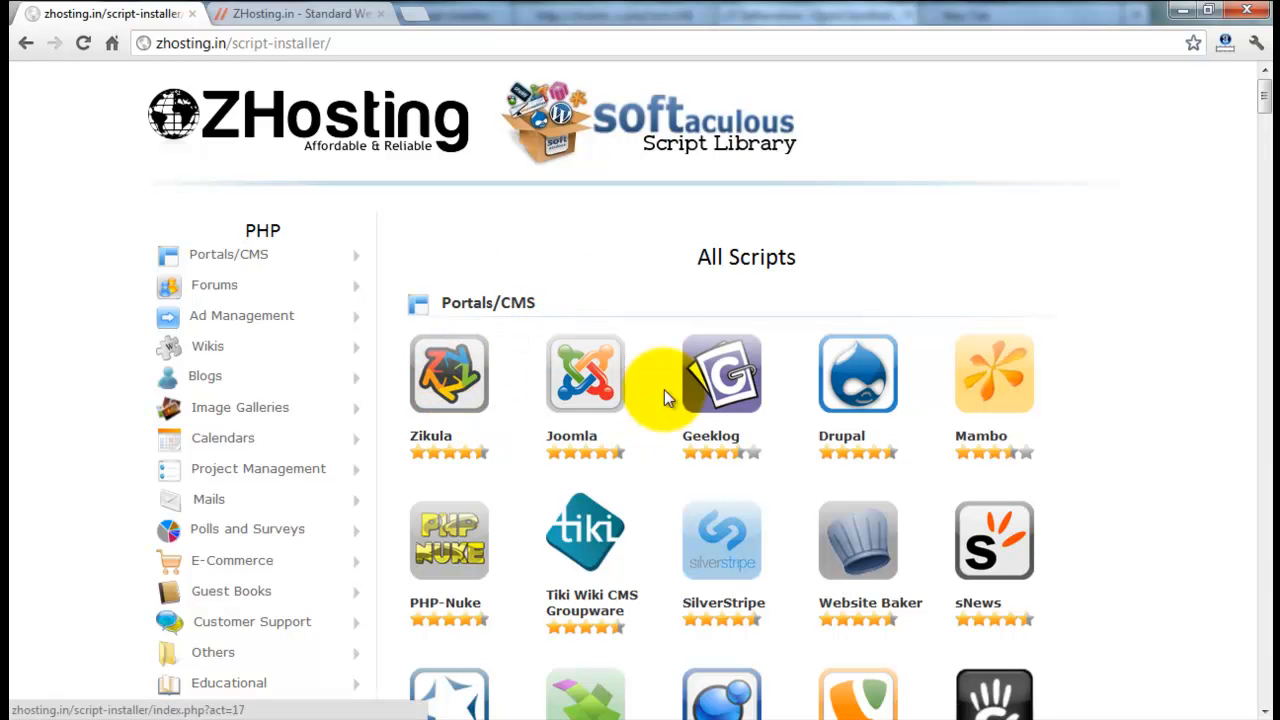
{"action": "mouse_move", "coordinate": [584, 376]}
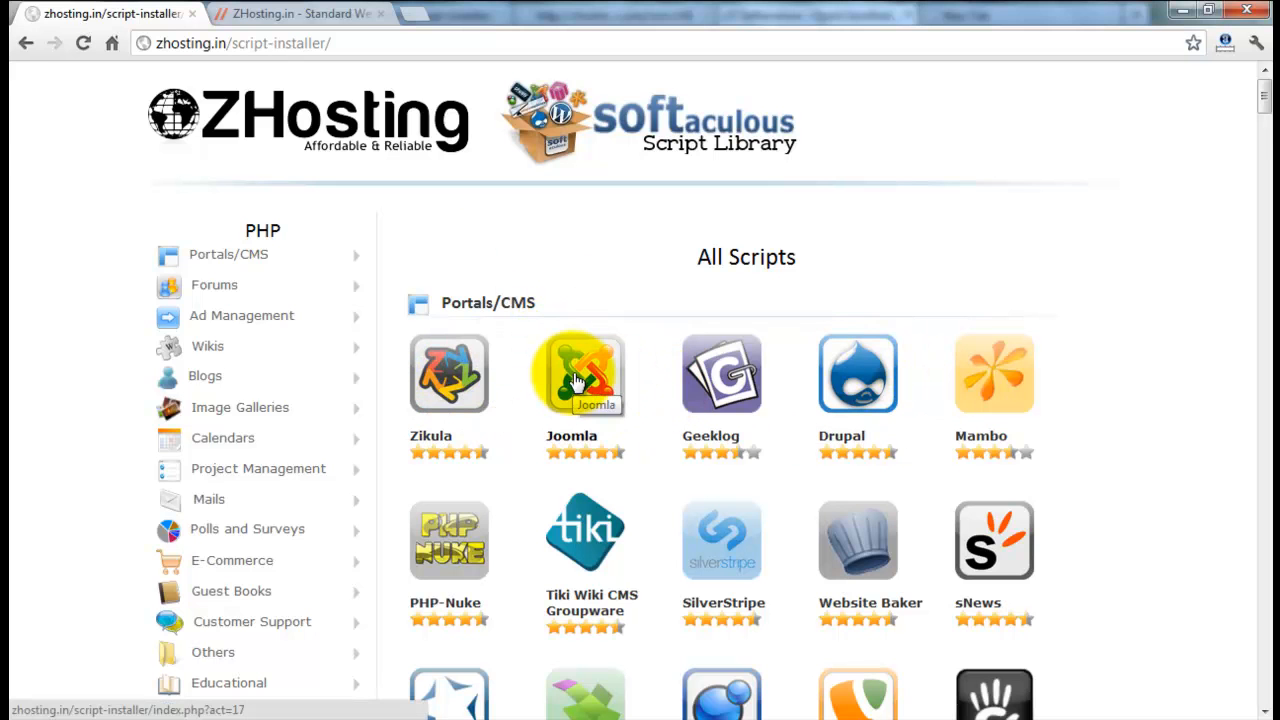
Show Joomla's details, launch its live demo, then come back to the Joomla details page.
{"action": "left_click", "coordinate": [584, 374]}
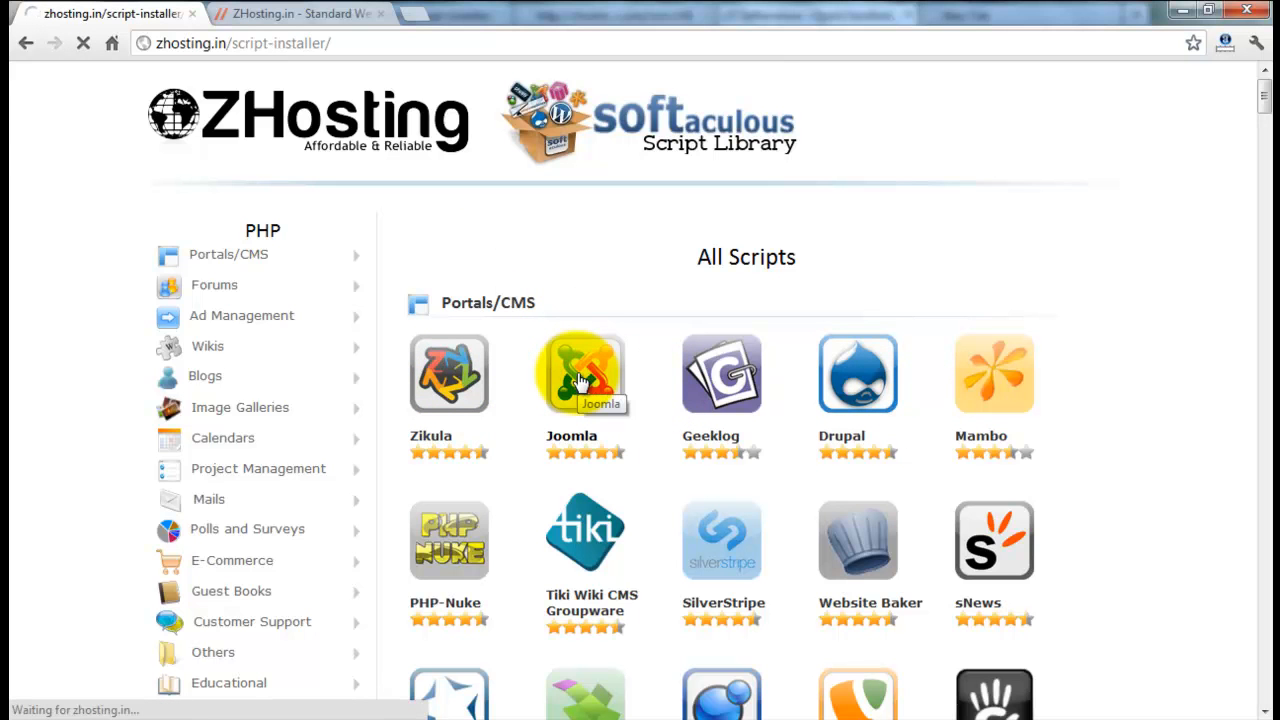
{"action": "left_click", "coordinate": [584, 374]}
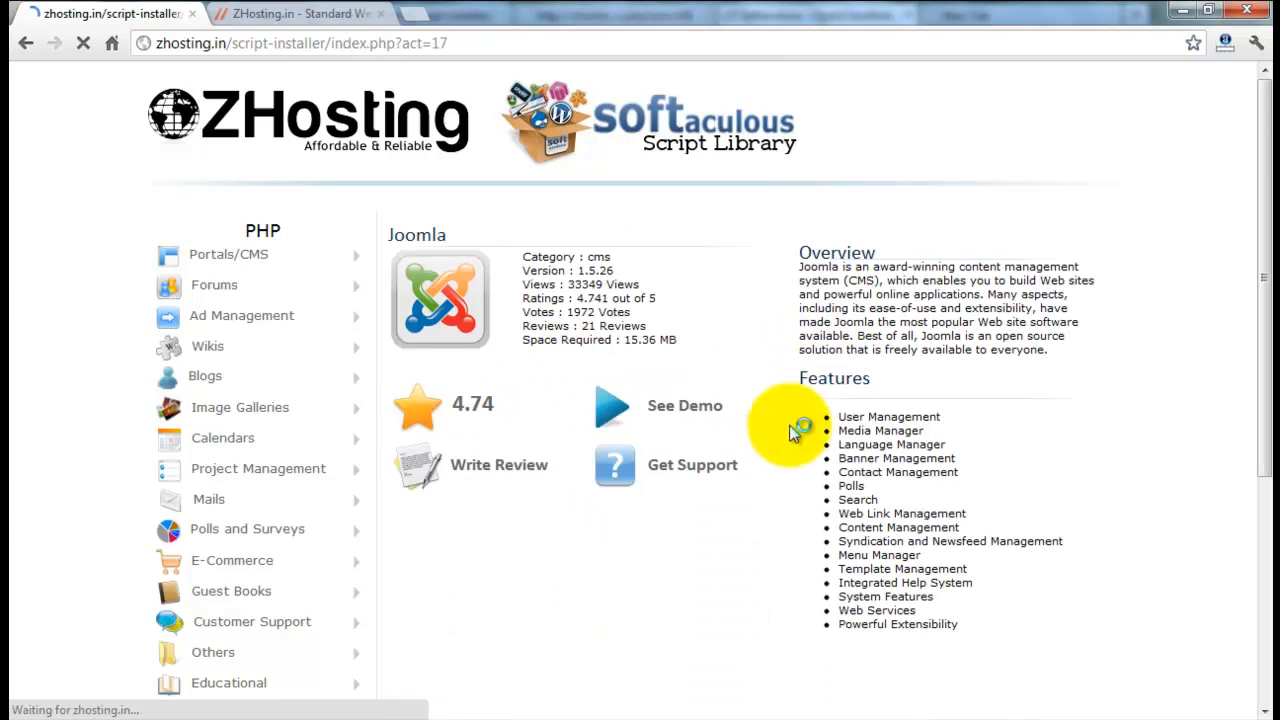
{"action": "mouse_move", "coordinate": [672, 412]}
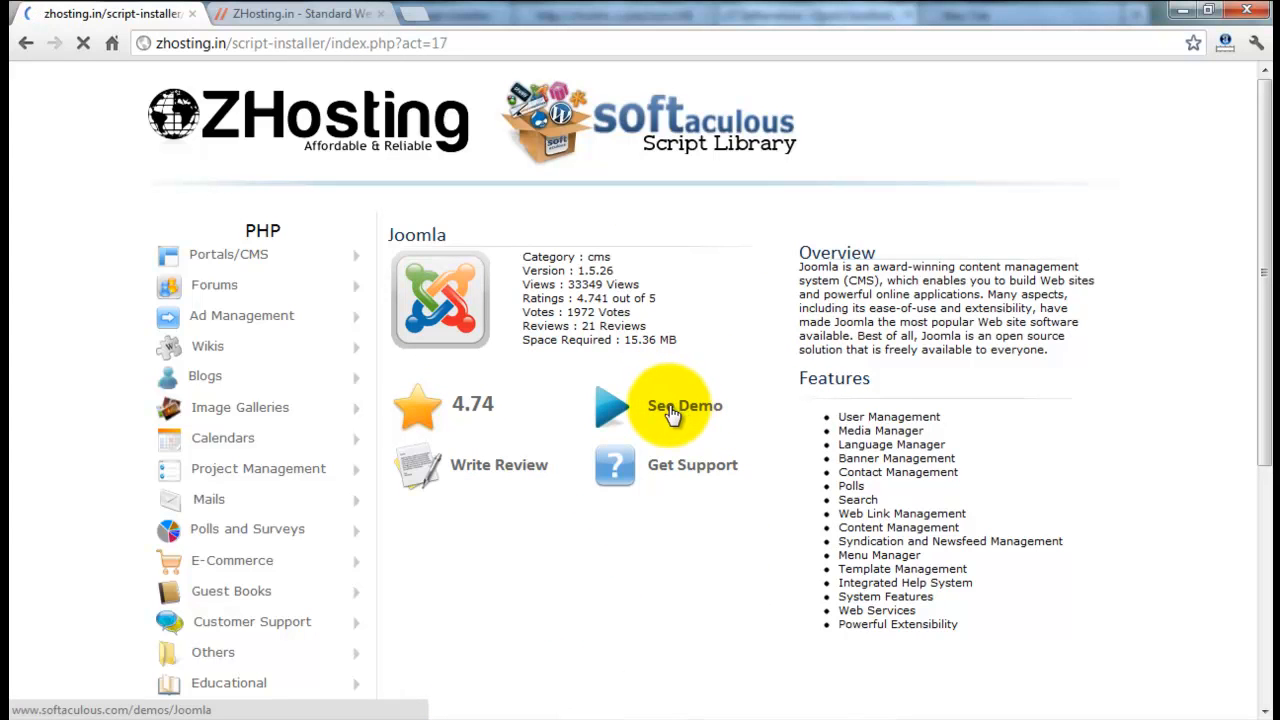
{"action": "left_click", "coordinate": [684, 404]}
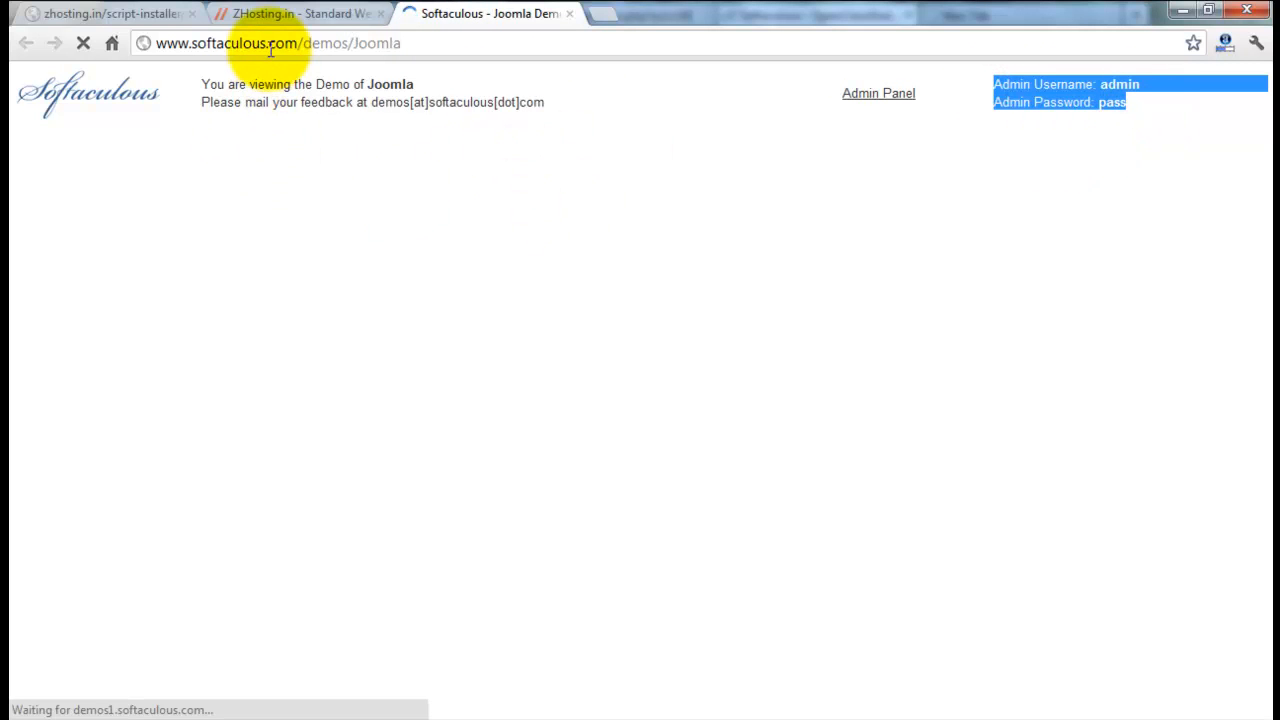
{"action": "mouse_move", "coordinate": [290, 14]}
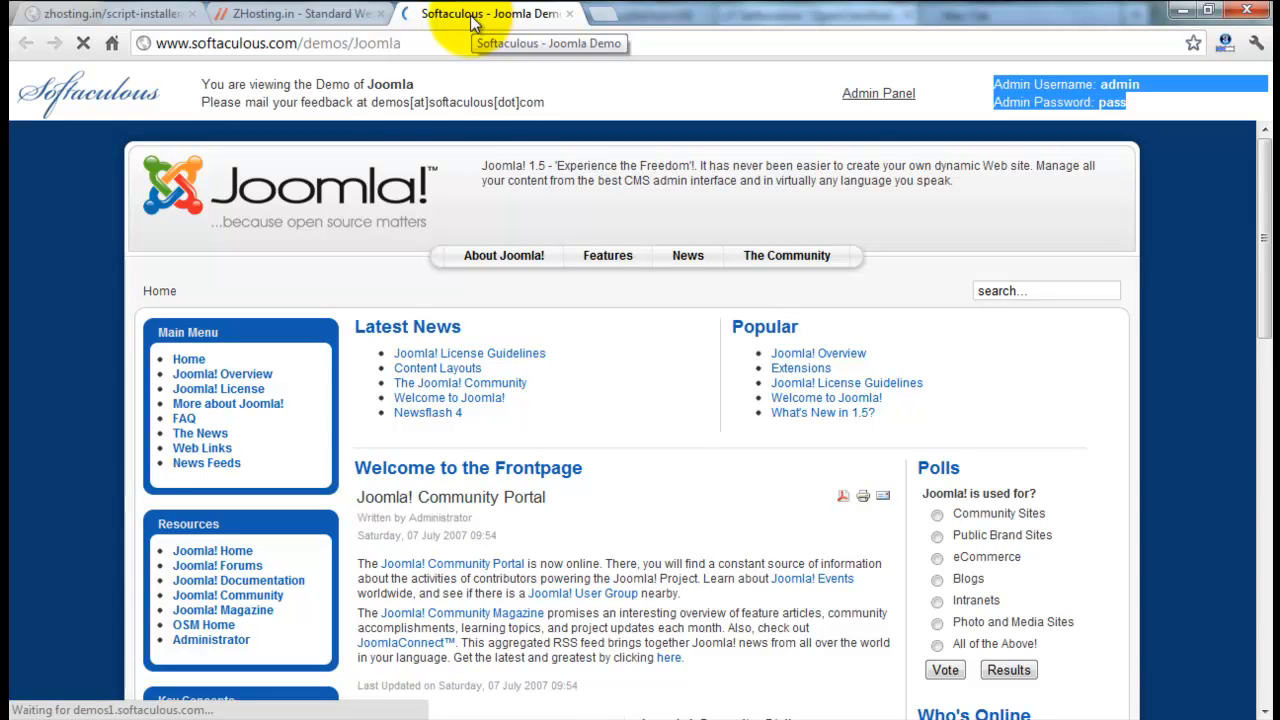
{"action": "left_click", "coordinate": [290, 12]}
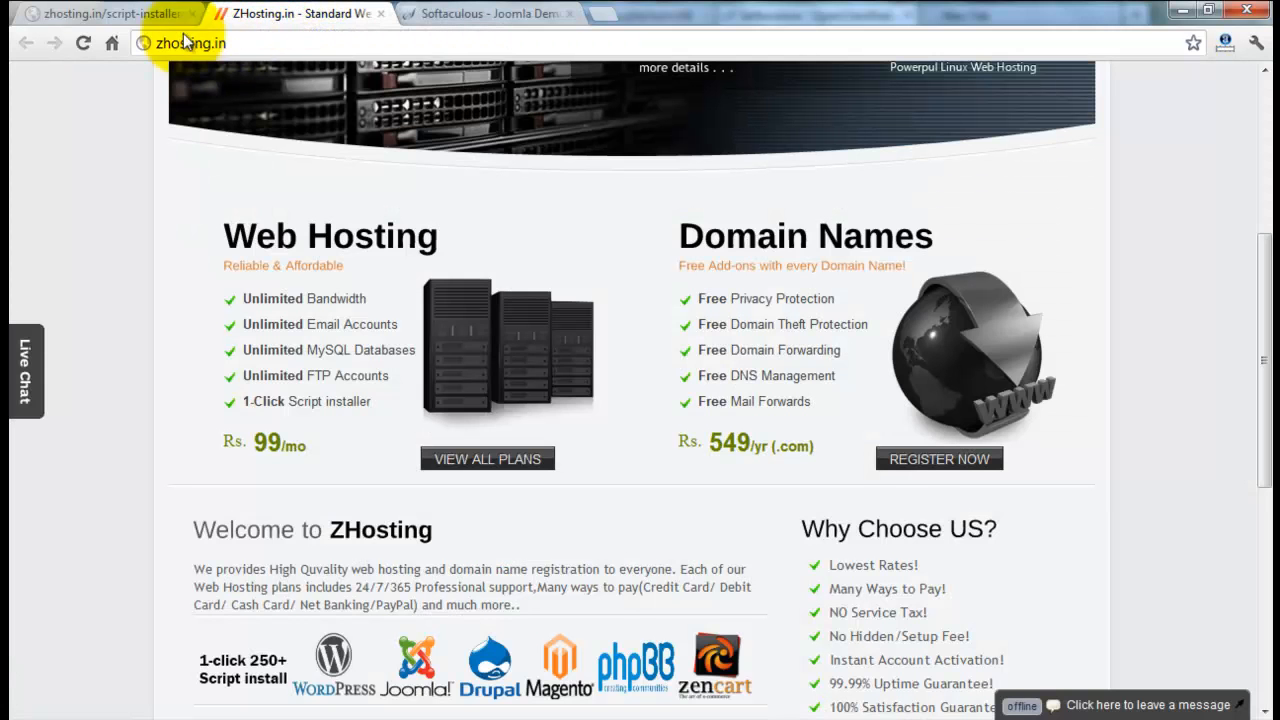
{"action": "left_click", "coordinate": [110, 12]}
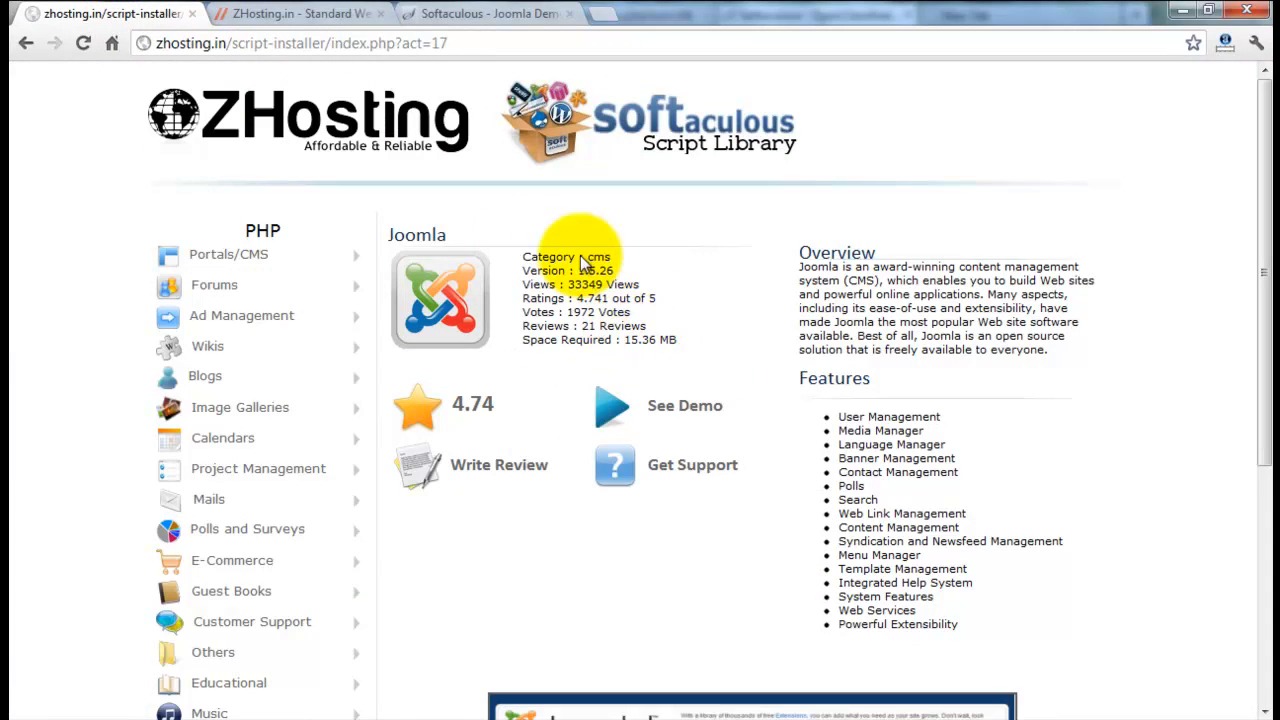
{"action": "mouse_move", "coordinate": [416, 234]}
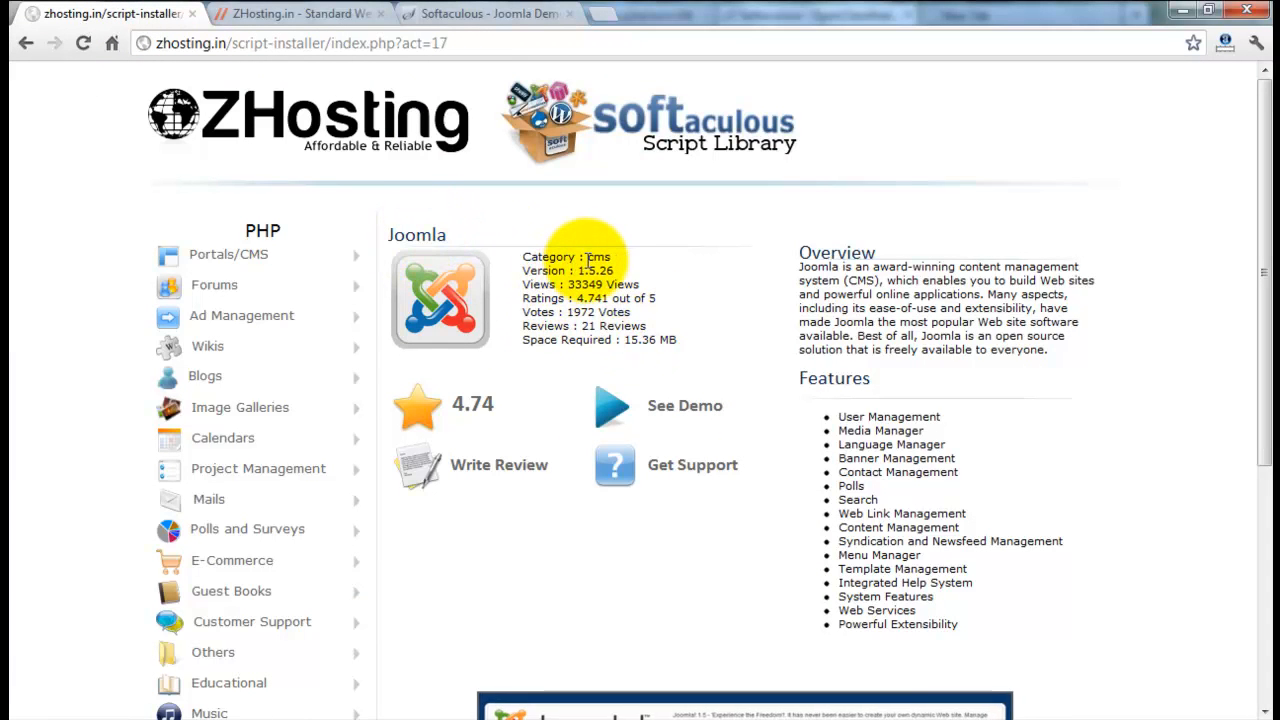
{"action": "mouse_move", "coordinate": [300, 12]}
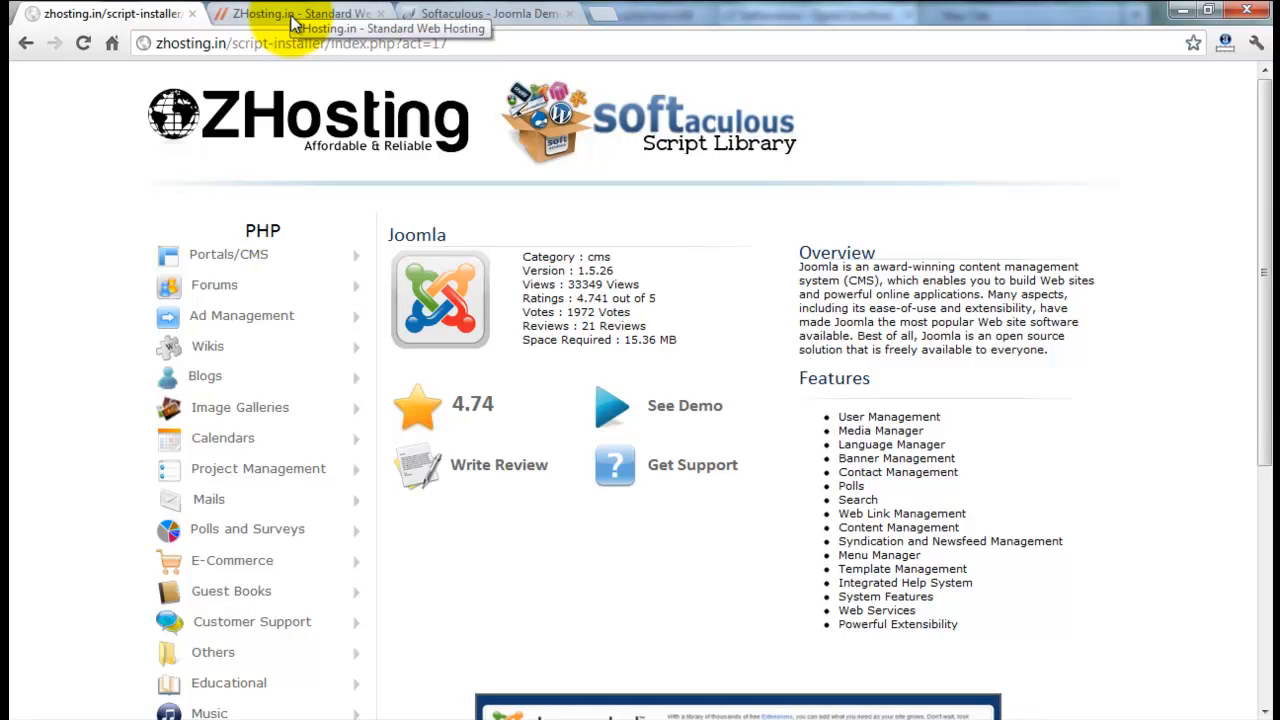
Load ZHosting's linux-hosting page and browse down through the plan comparison table.
{"action": "left_click", "coordinate": [300, 12]}
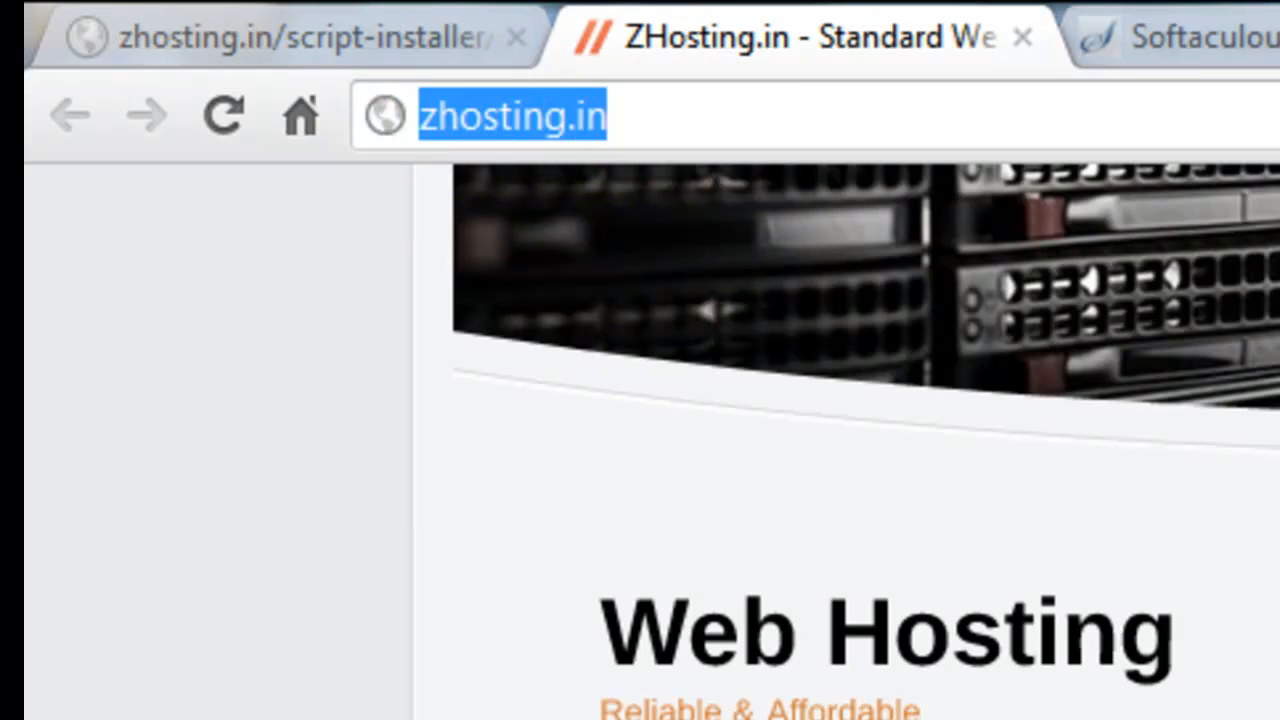
{"action": "key", "text": "Return"}
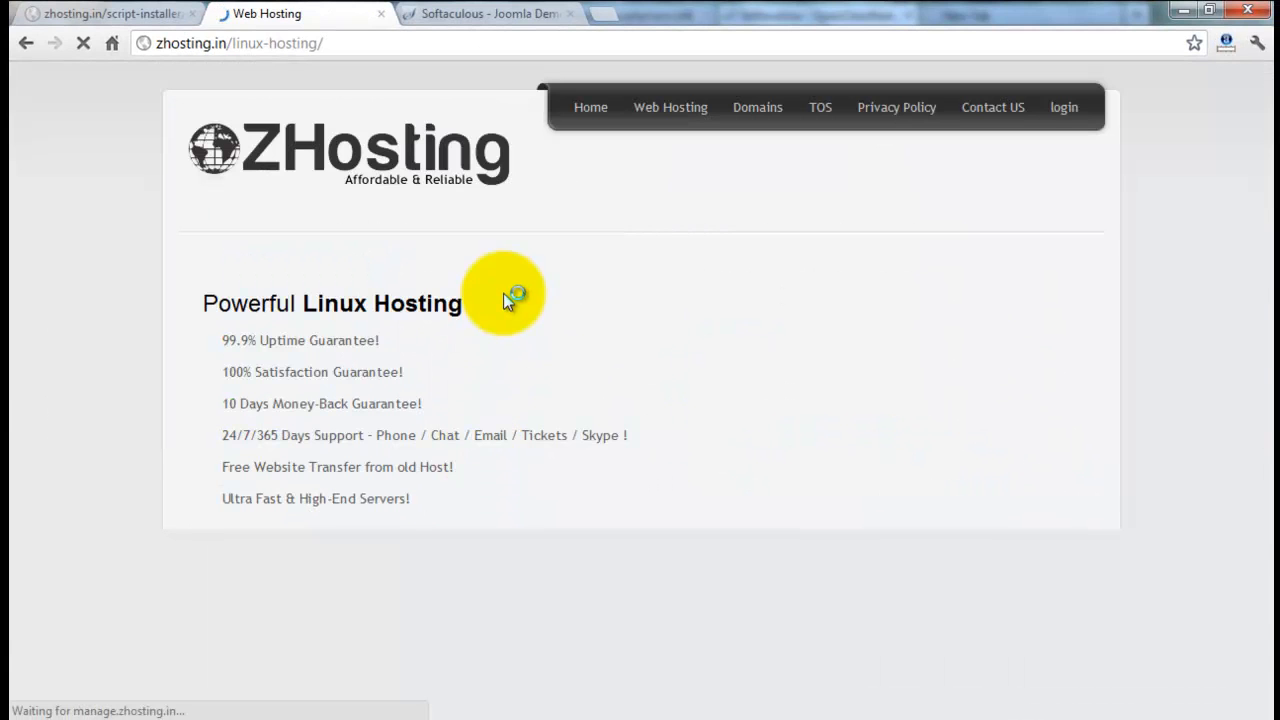
{"action": "scroll", "scroll_direction": "down", "scroll_amount": 3}
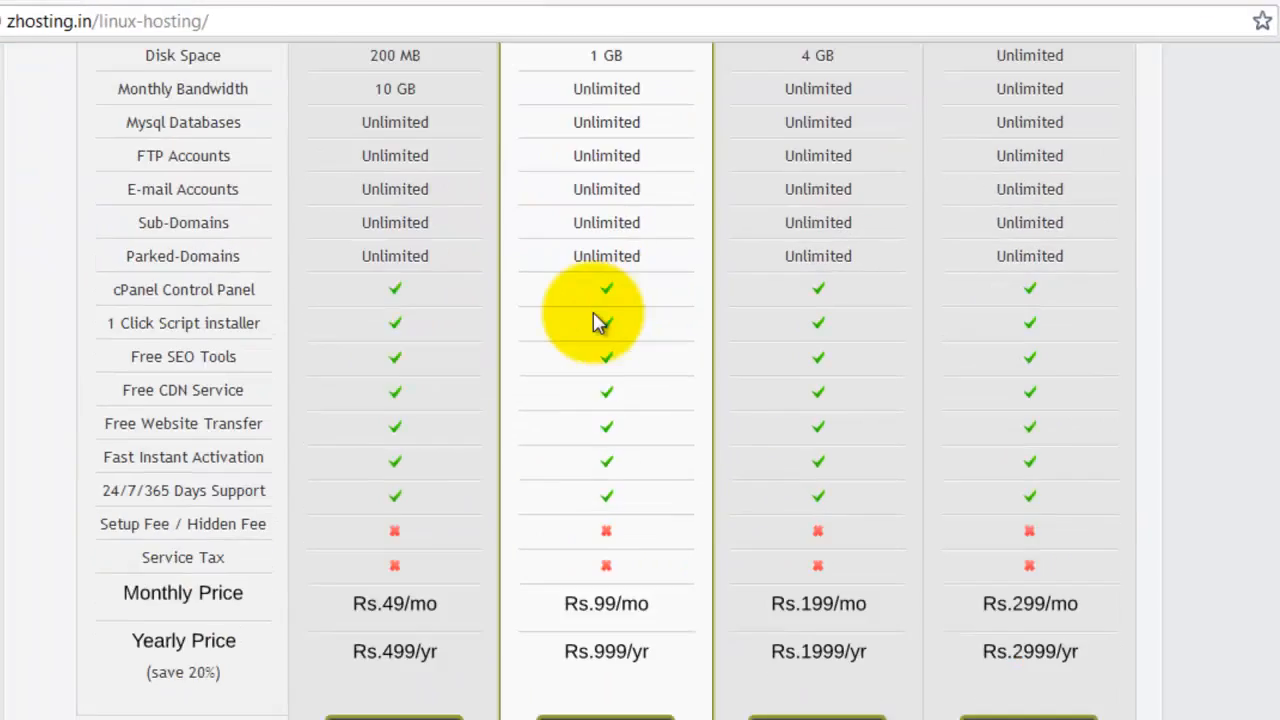
{"action": "scroll", "scroll_direction": "down", "scroll_amount": 3}
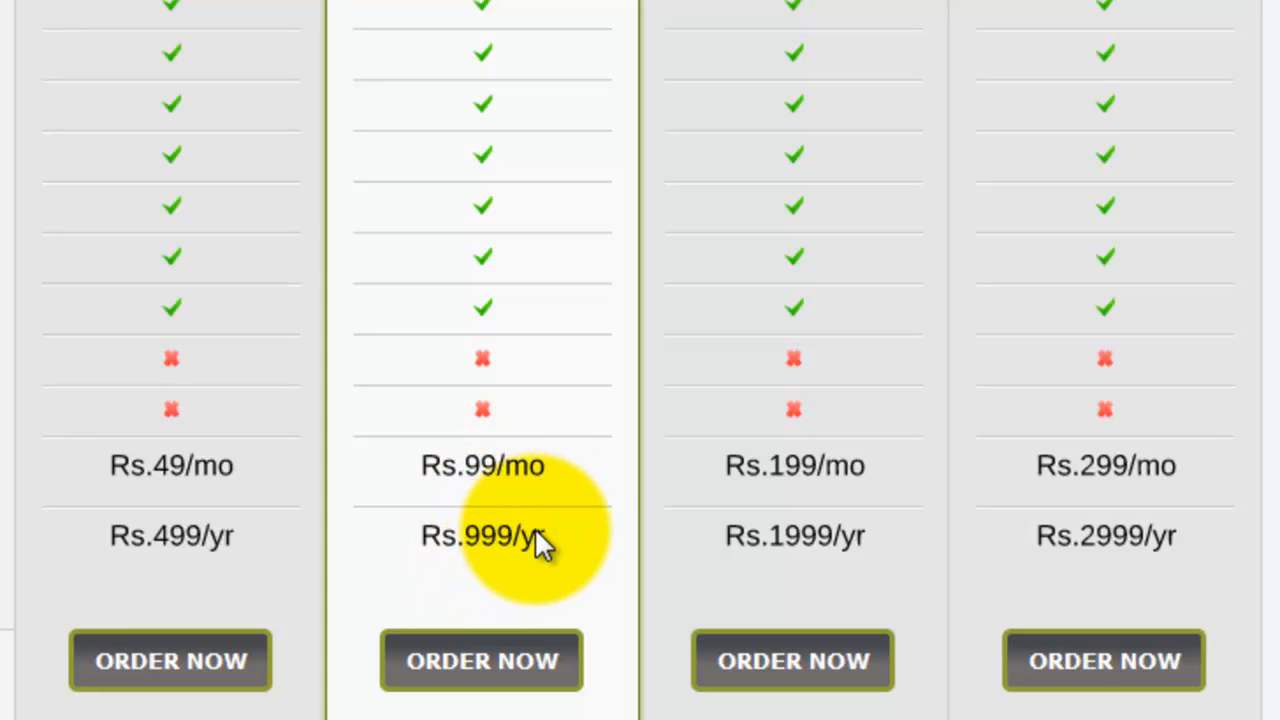
Scroll back up the pricing and dismiss the Windows colour scheme prompt.
{"action": "scroll", "scroll_direction": "up", "scroll_amount": 3}
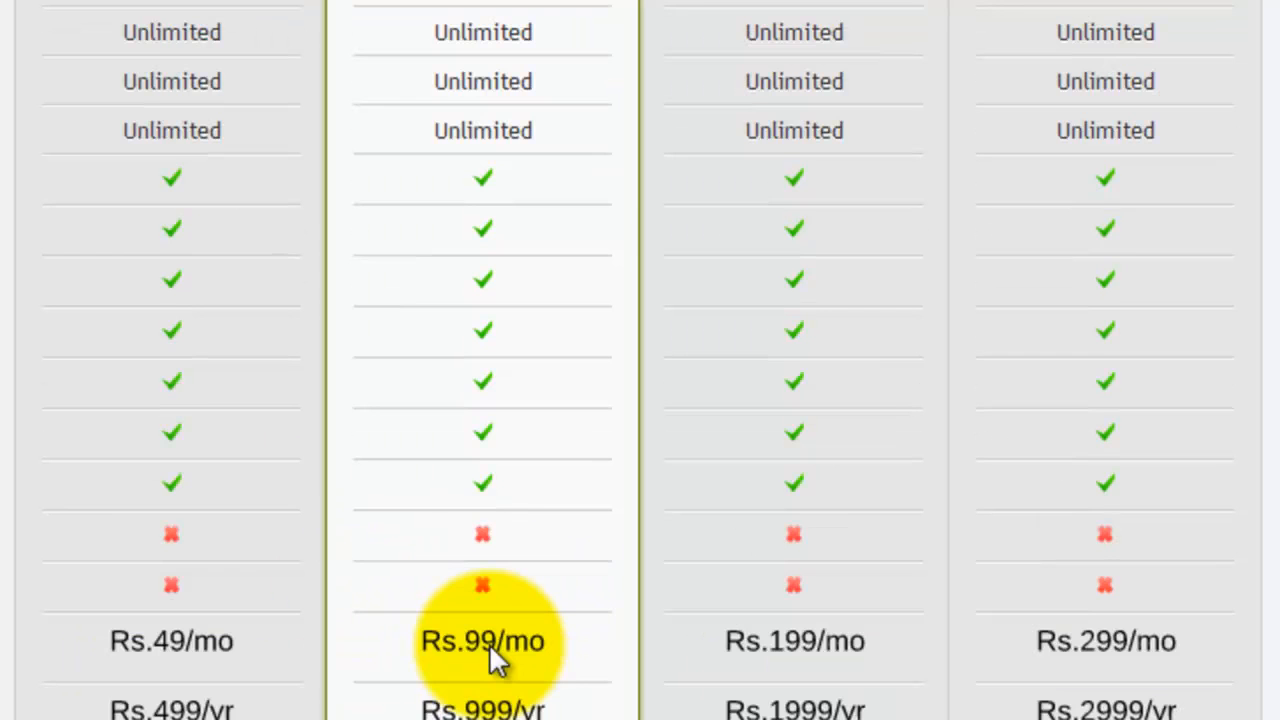
{"action": "scroll", "scroll_direction": "up", "scroll_amount": 3}
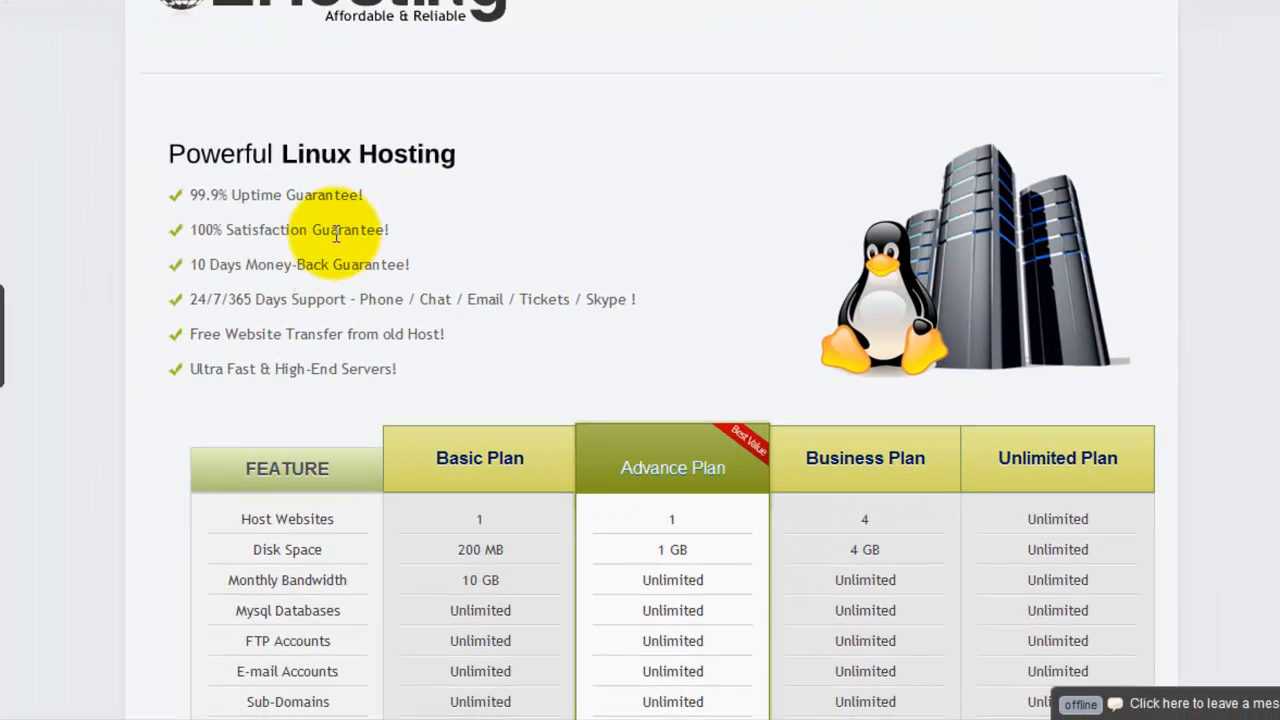
{"action": "mouse_move", "coordinate": [336, 250]}
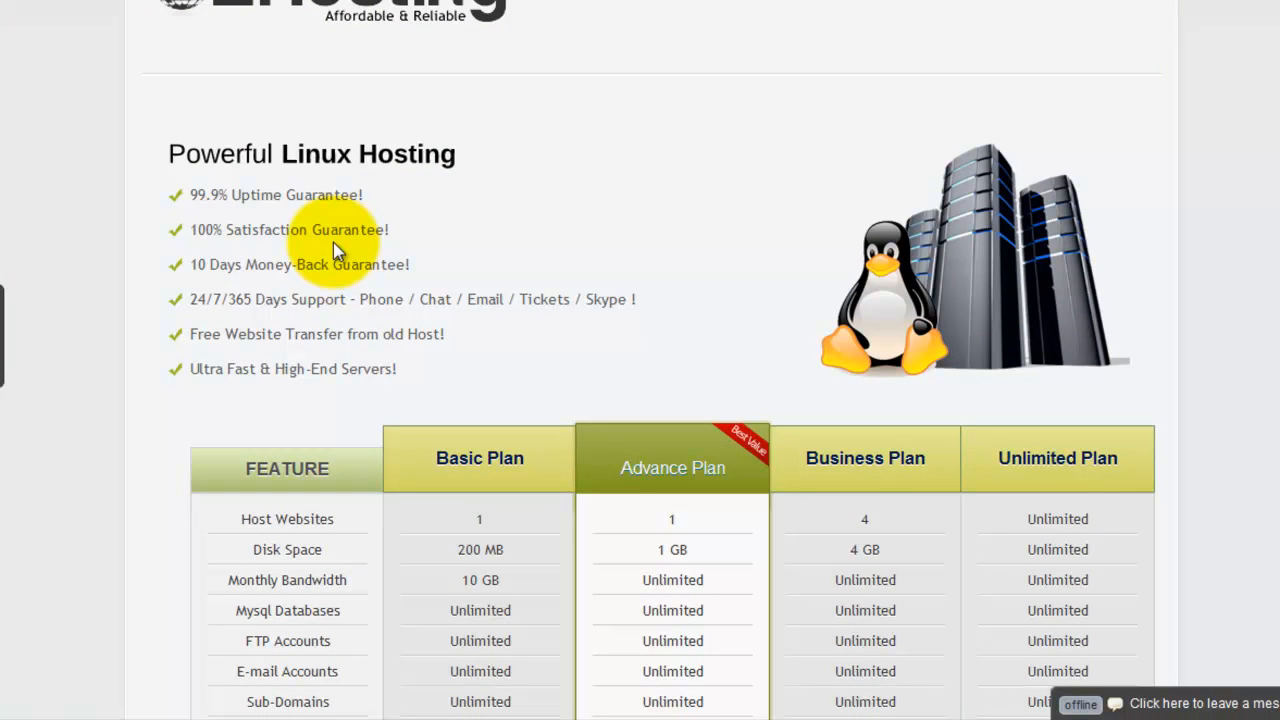
{"action": "scroll", "scroll_direction": "up", "scroll_amount": 3}
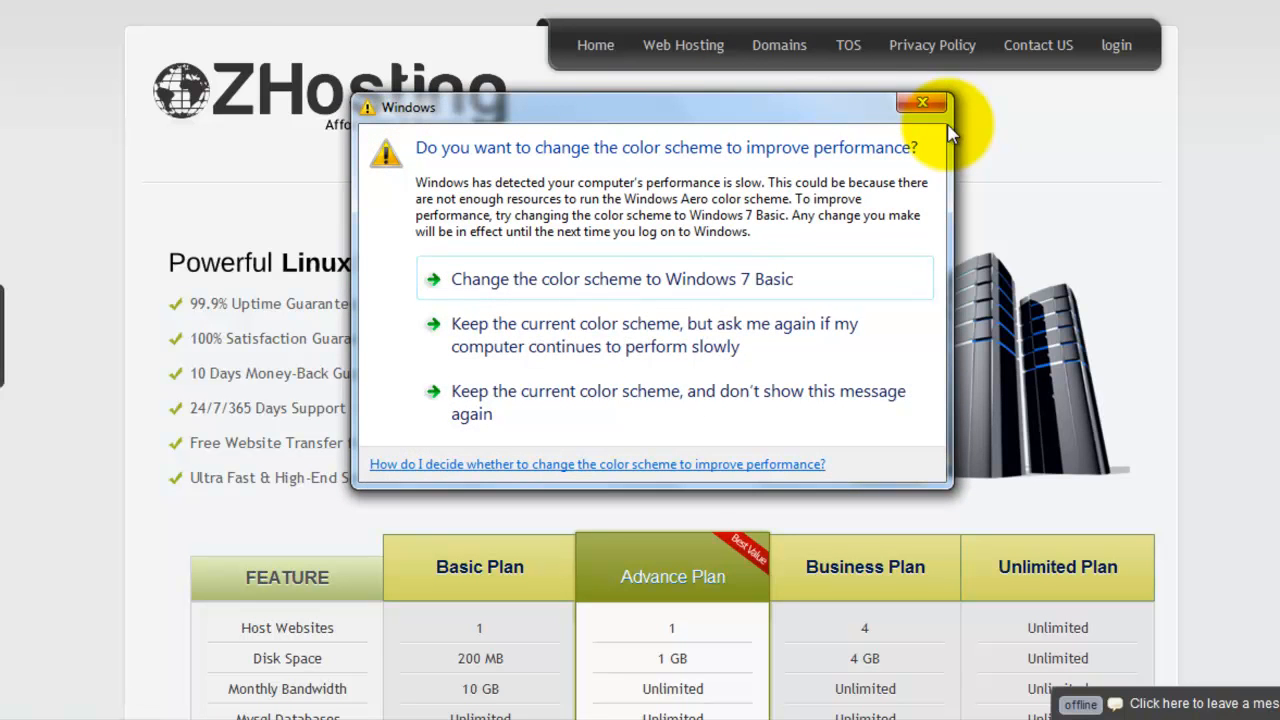
{"action": "left_click", "coordinate": [920, 104]}
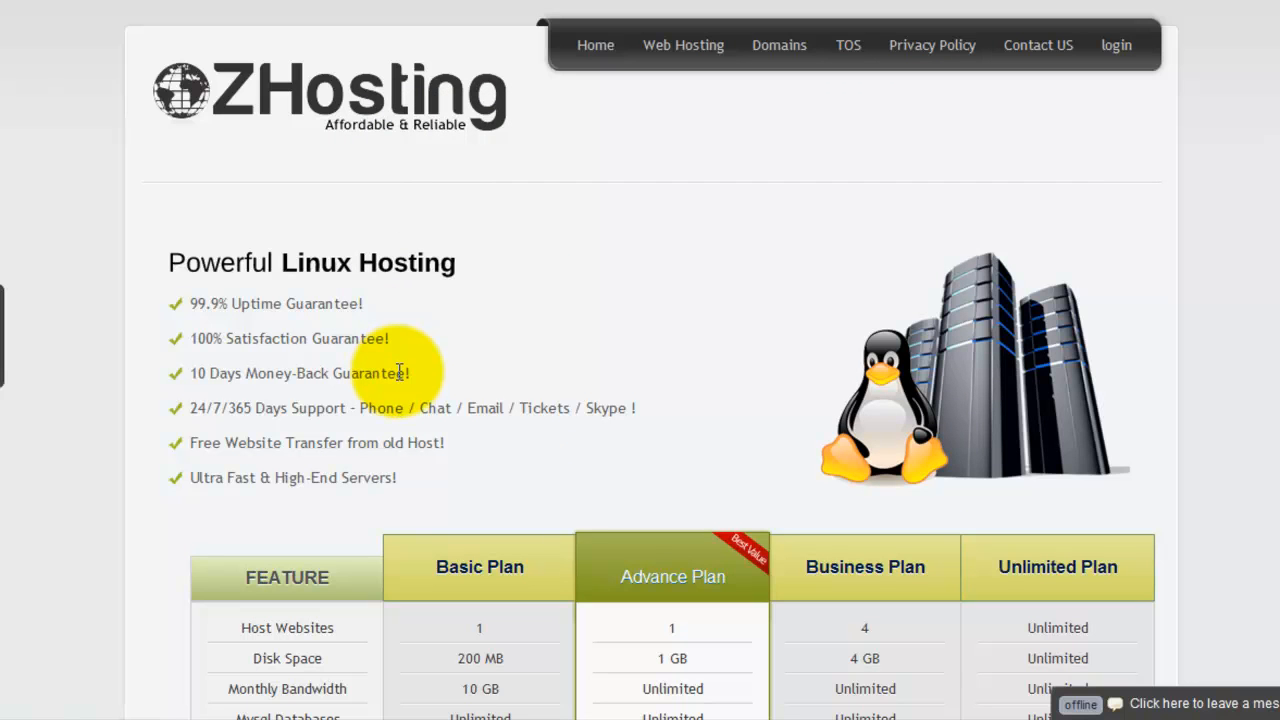
{"action": "mouse_move", "coordinate": [388, 364]}
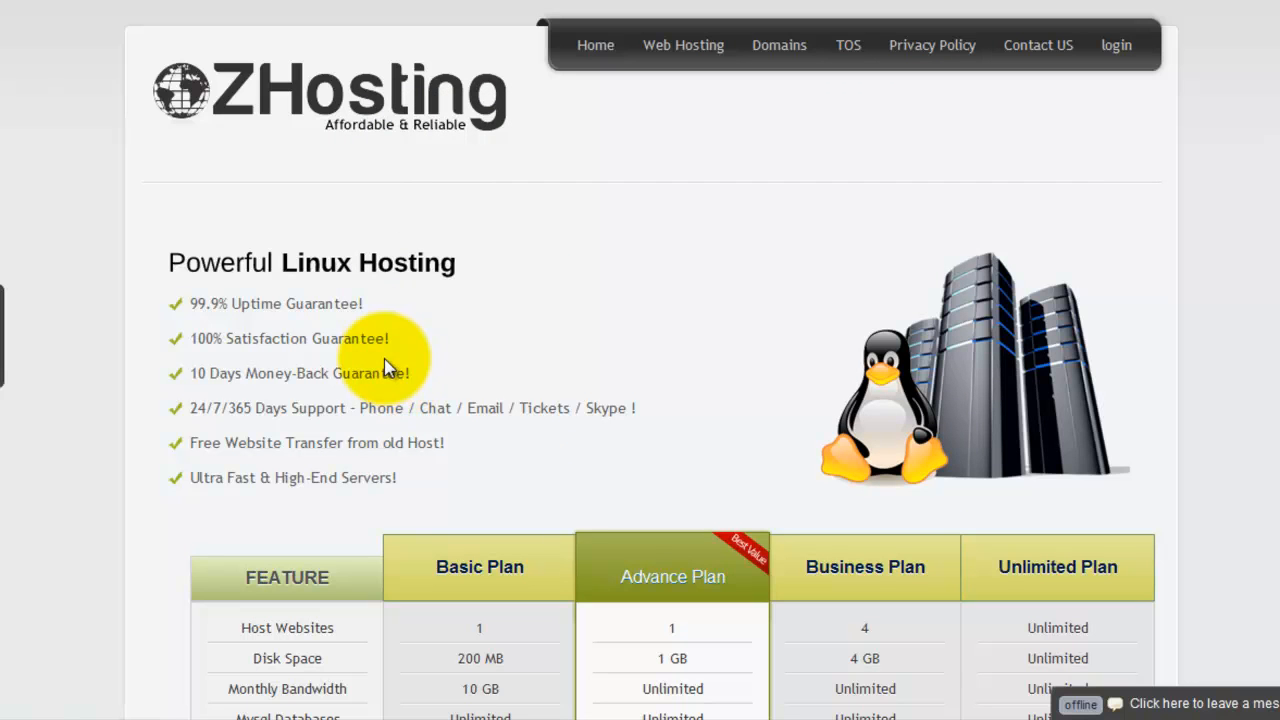